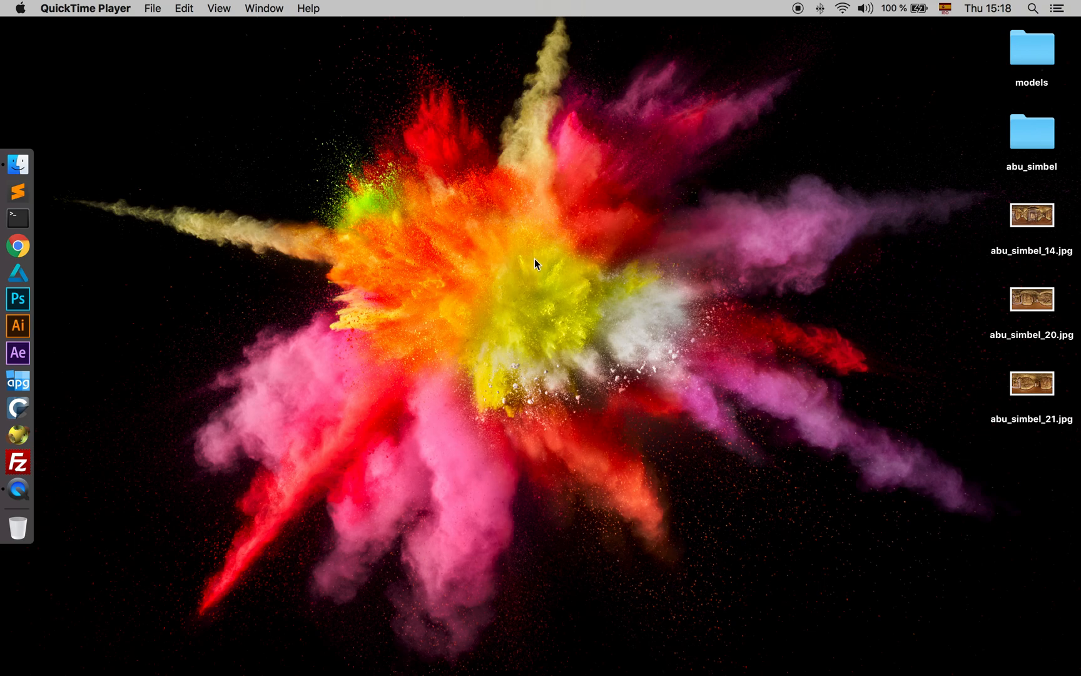
mouse_move(769, 249)
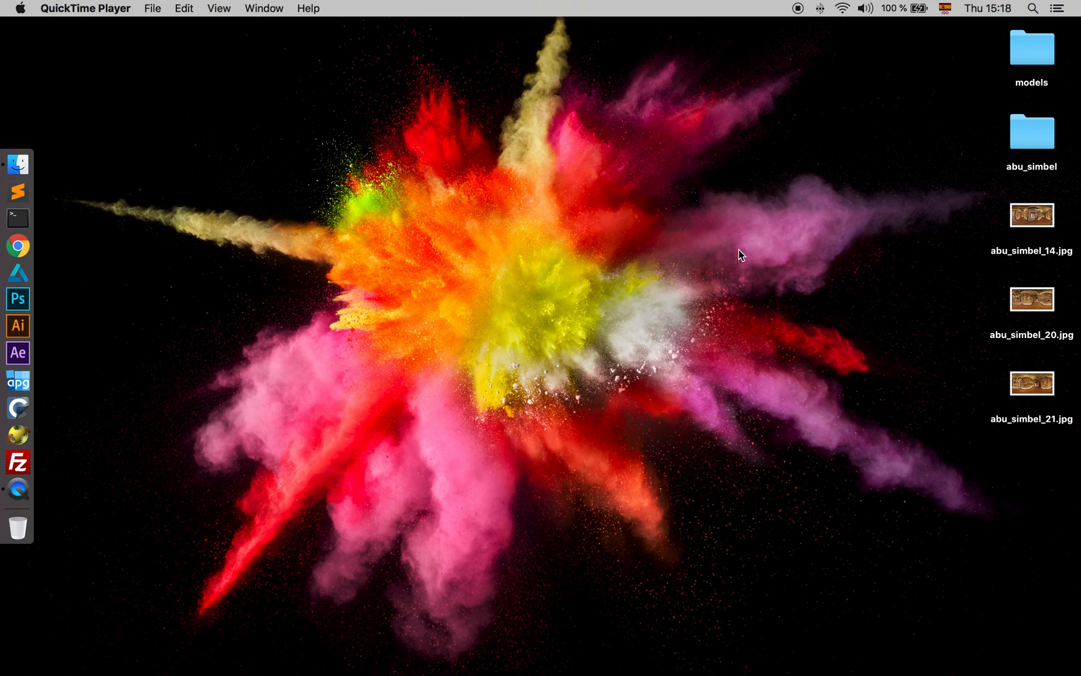
mouse_move(1074, 266)
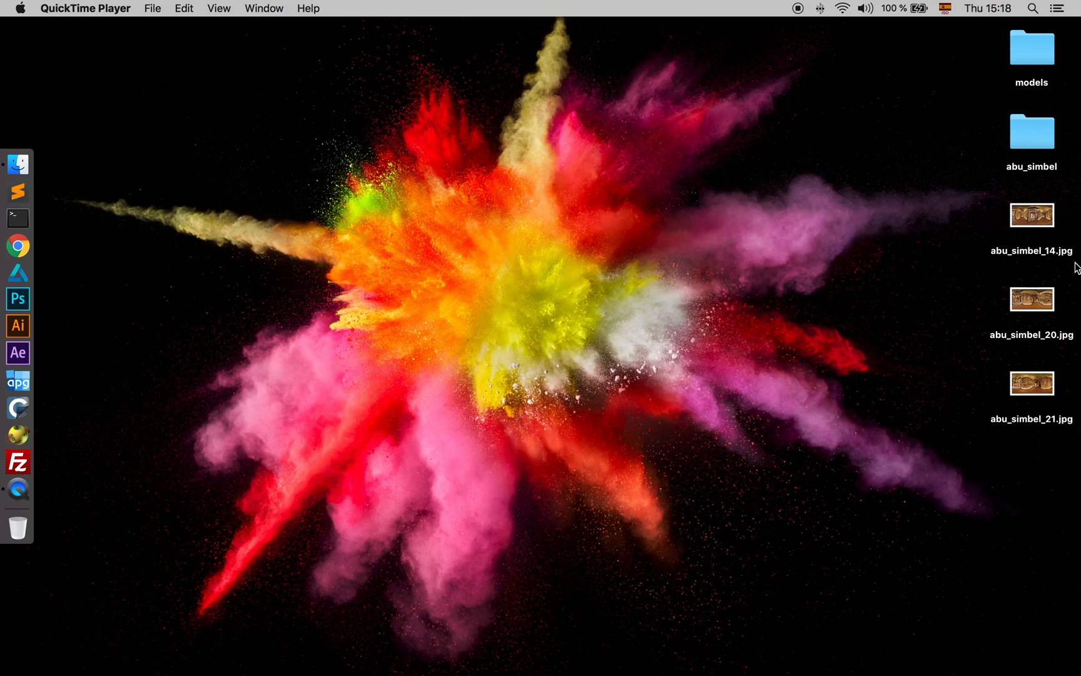
mouse_move(976, 414)
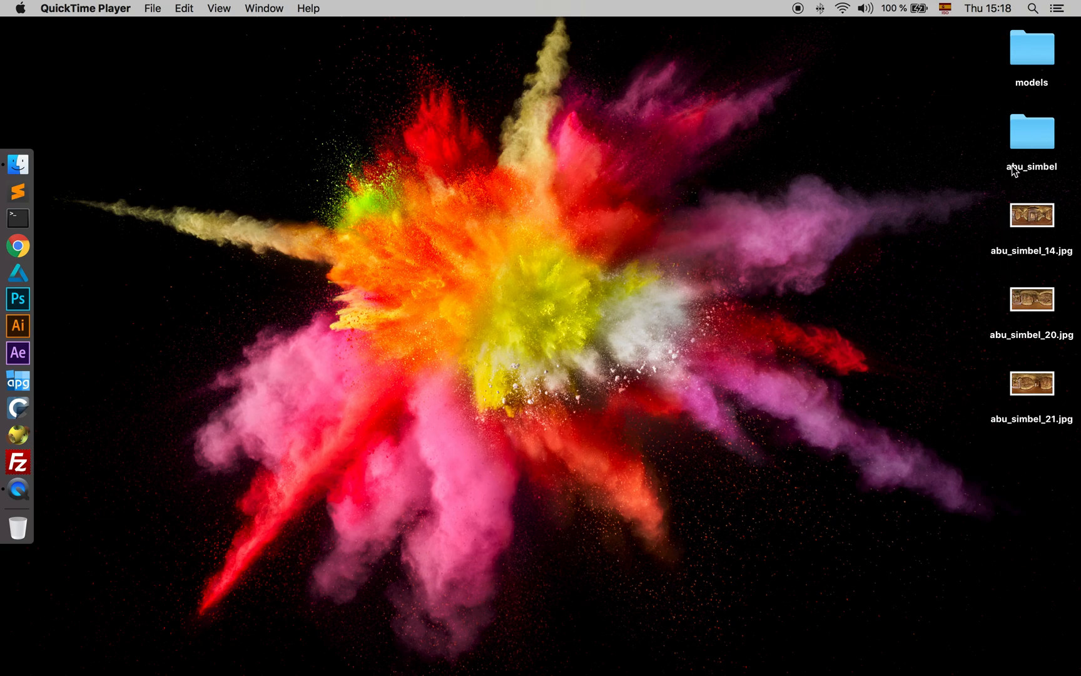
Open project3D.ever from the abu_simbel folder and dismiss the everpano about screen
double_click(1031, 130)
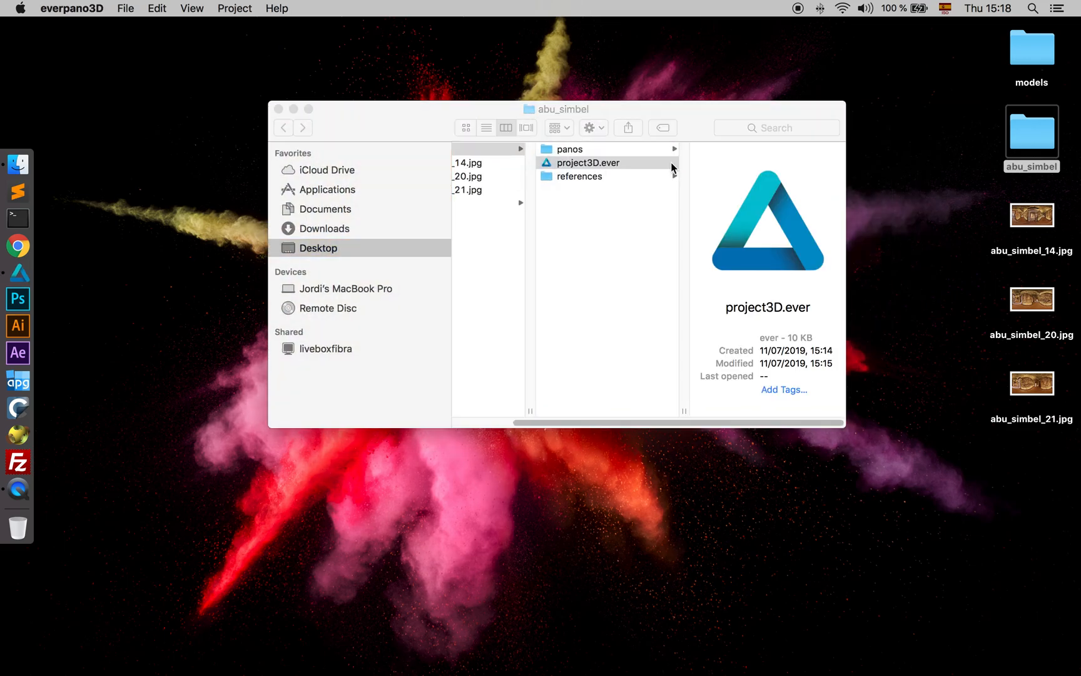
double_click(587, 161)
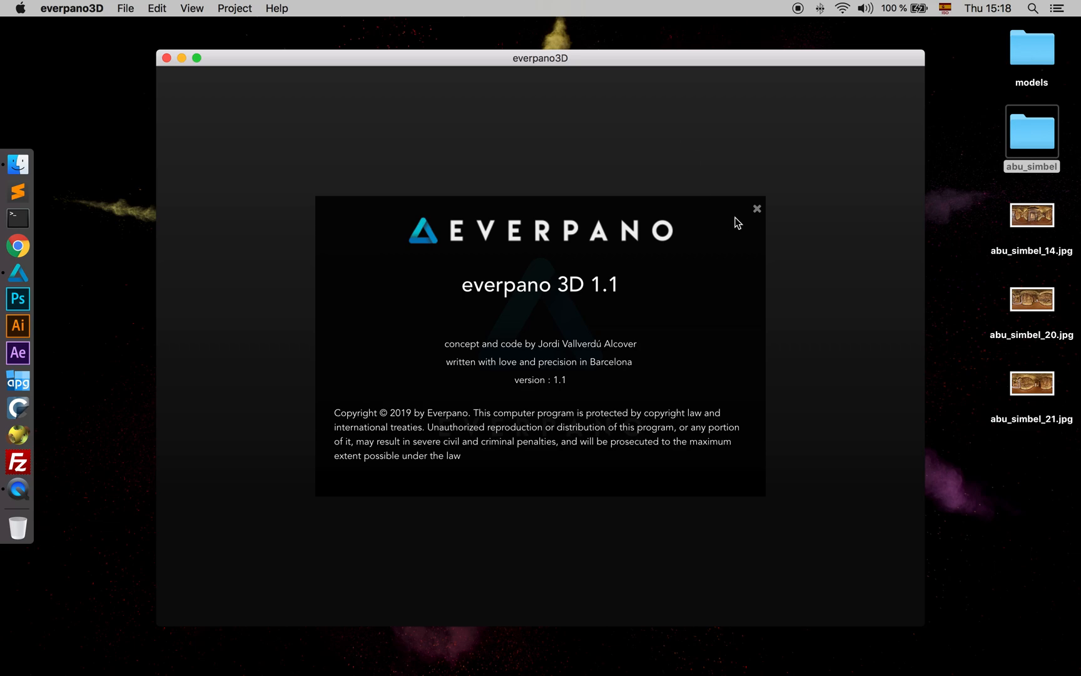
left_click(756, 208)
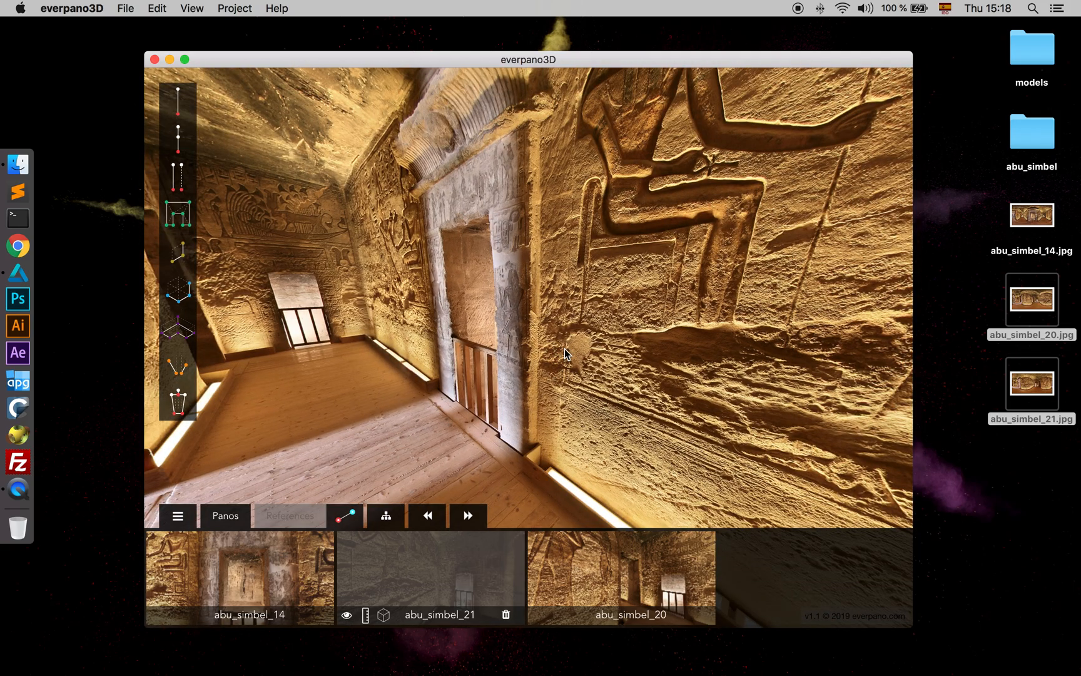
mouse_move(489, 70)
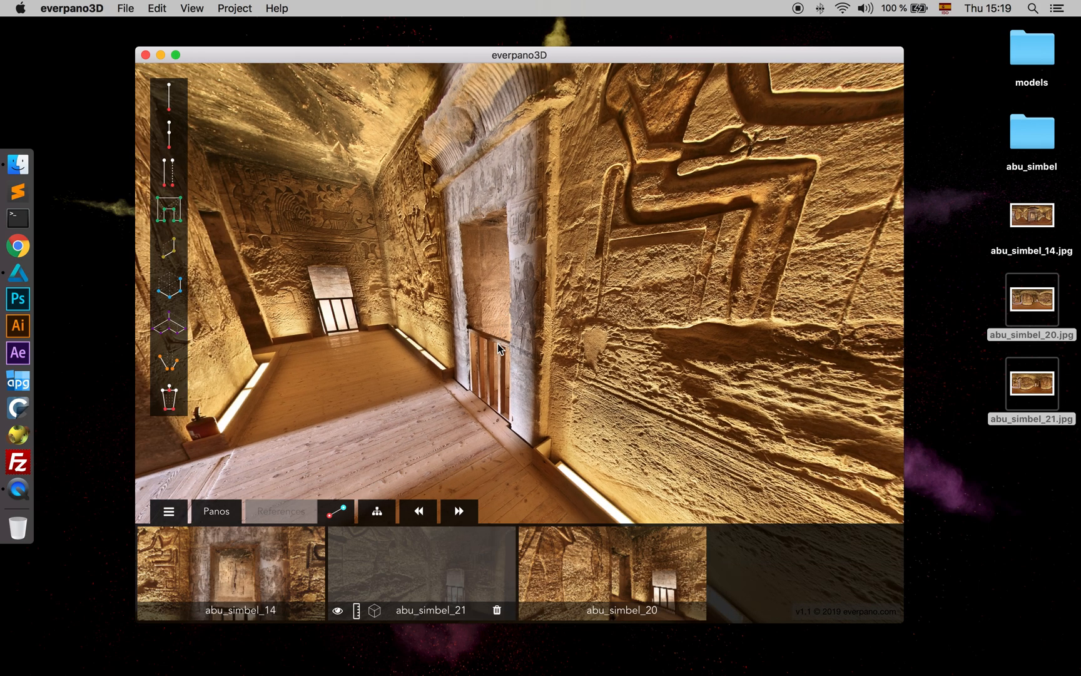
mouse_move(552, 369)
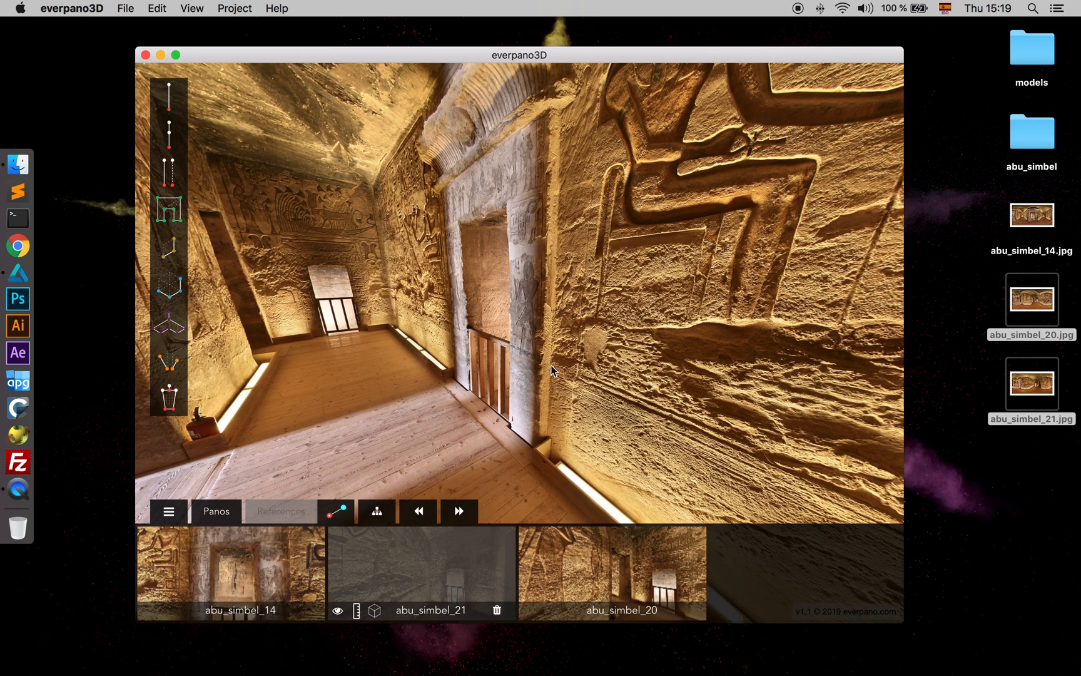
mouse_move(564, 553)
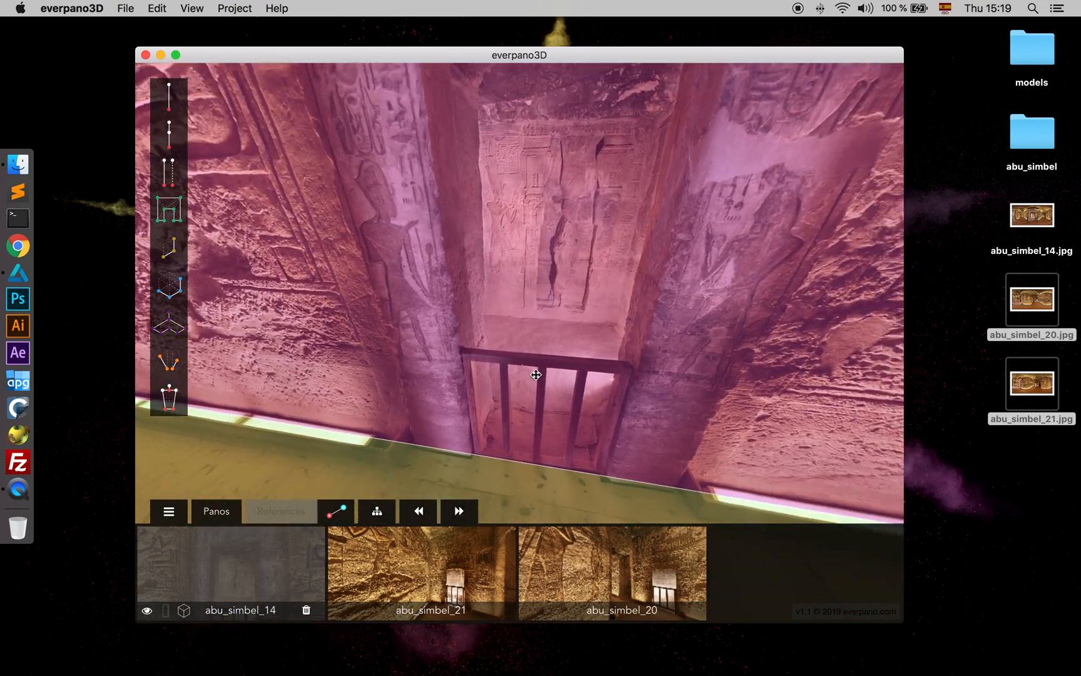
Look around abu_simbel_14's coloured model overlay: corridor floor, wooden railing and carved side wall
left_click_drag(535, 375, 565, 399)
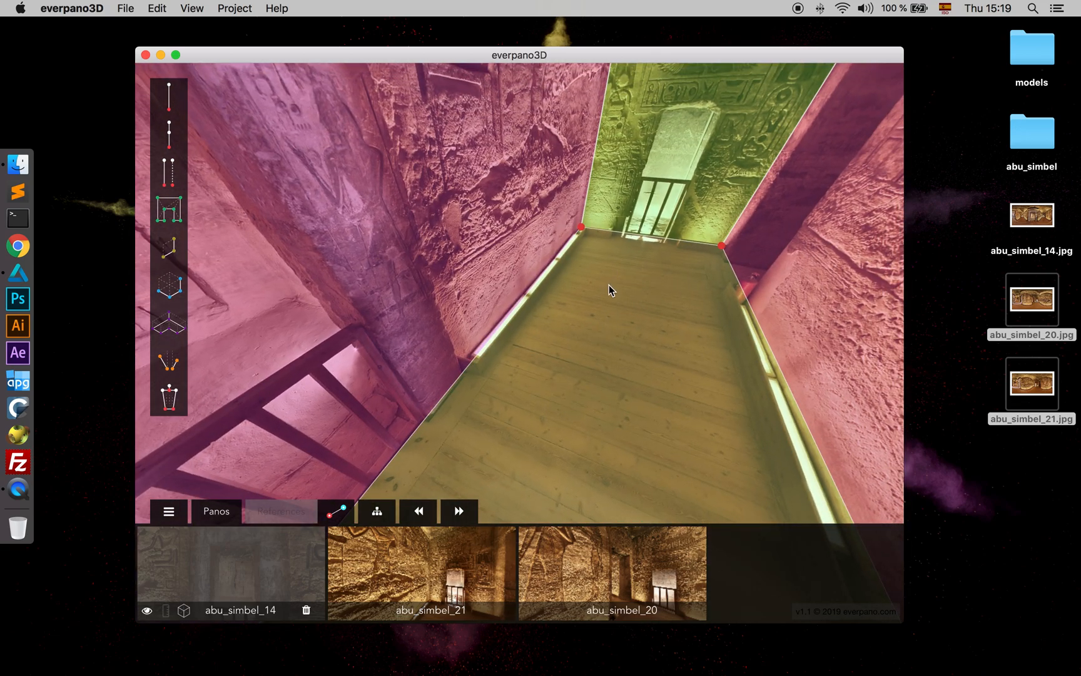
left_click_drag(609, 289, 585, 377)
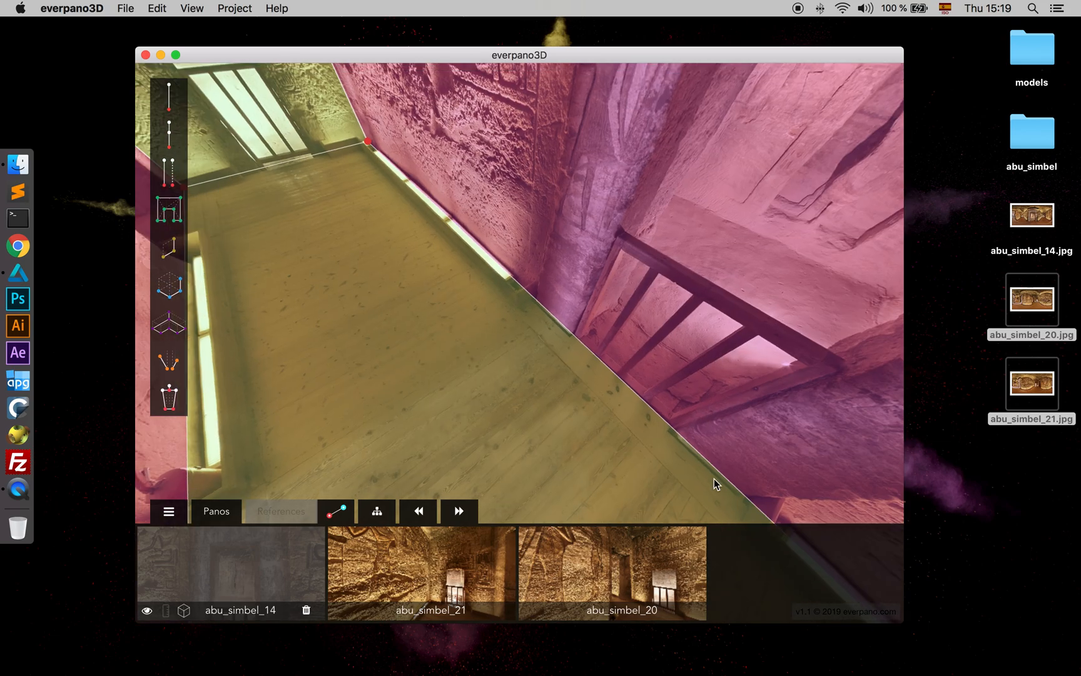
left_click_drag(716, 484, 420, 325)
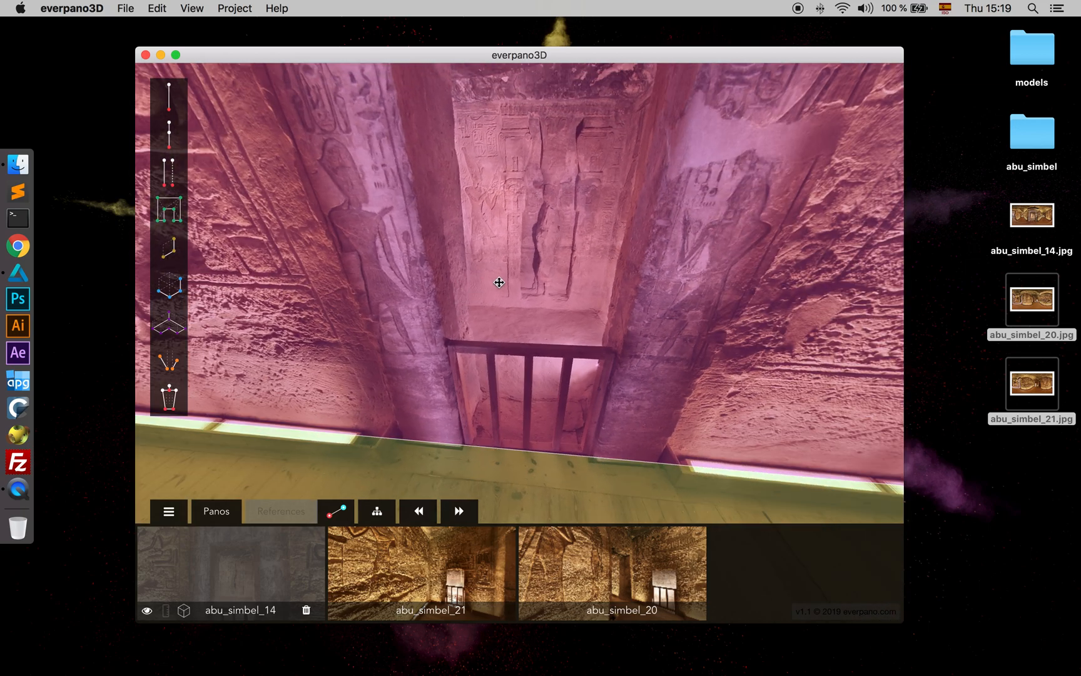
left_click_drag(498, 282, 521, 294)
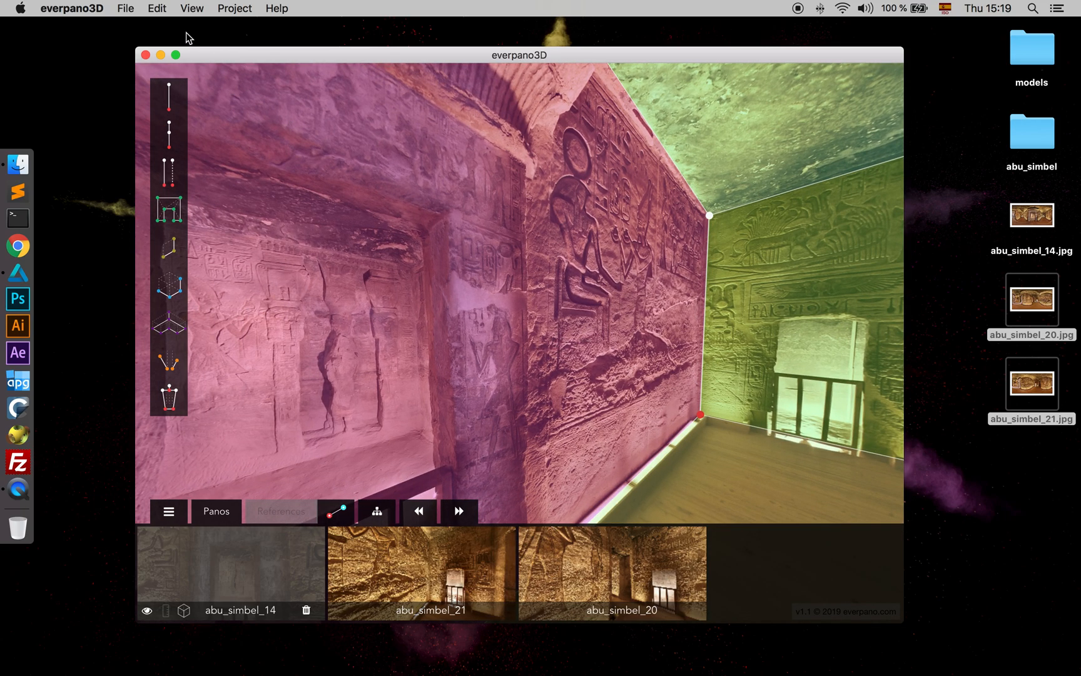
Uncheck 'show 3d model' in the View menu and centre the plain panorama on the wooden railing
left_click(192, 7)
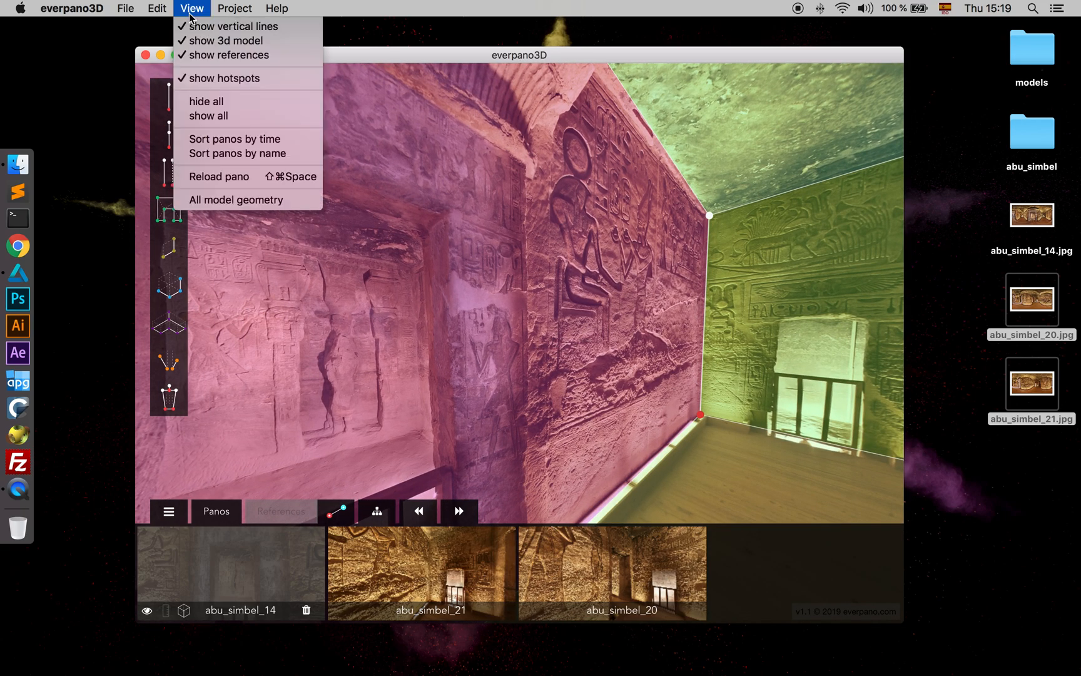
mouse_move(223, 41)
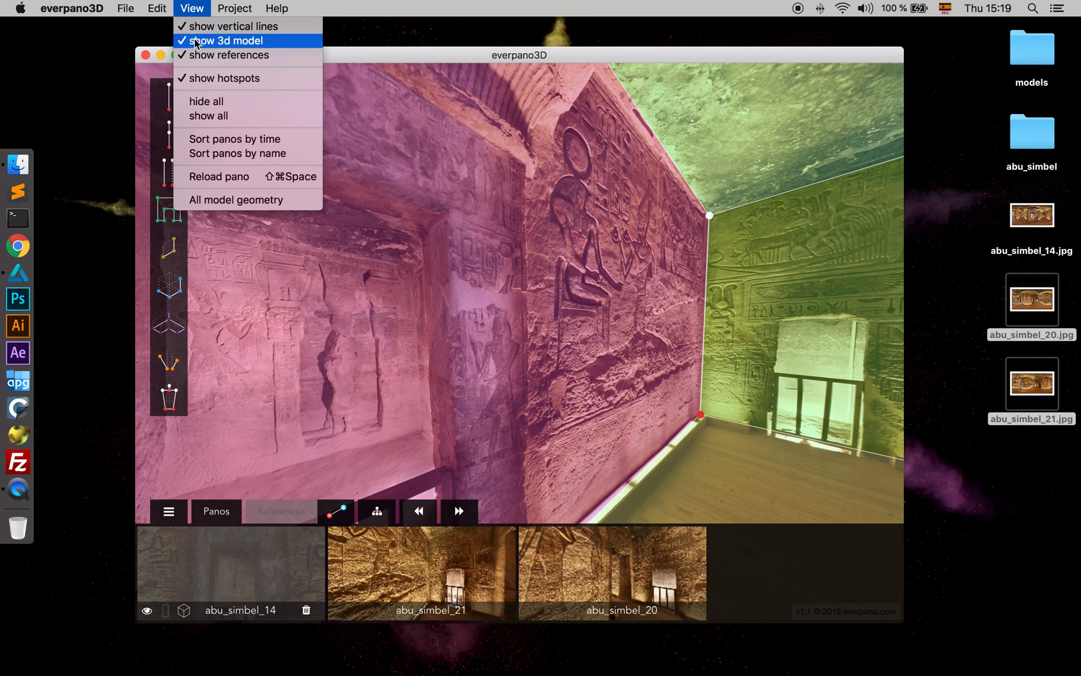
left_click(229, 41)
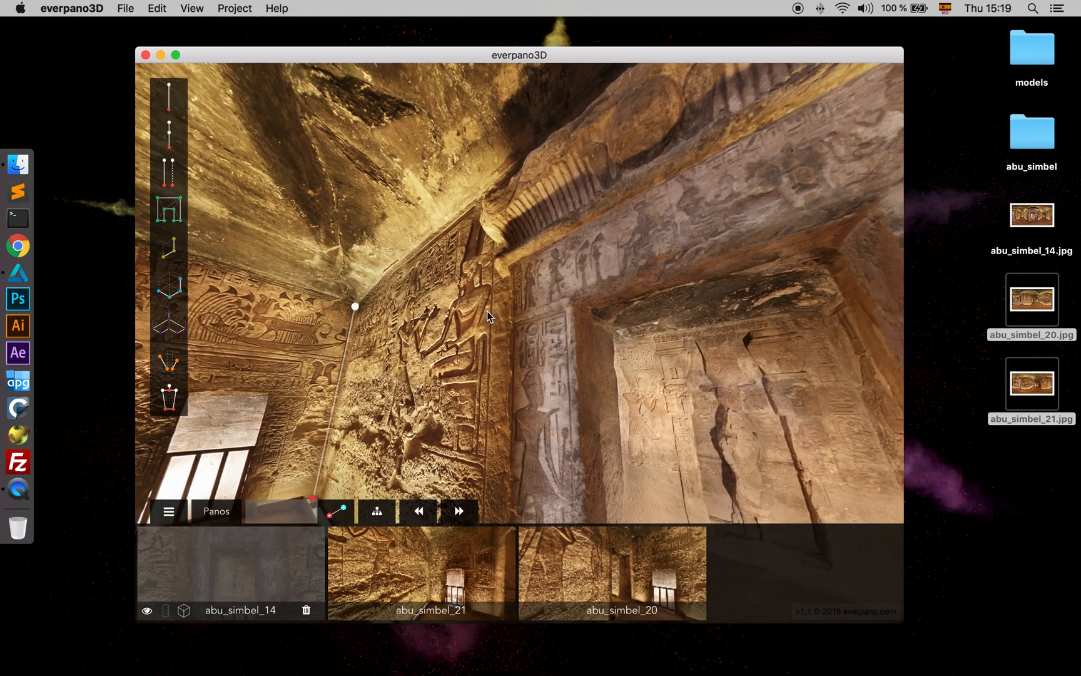
left_click(191, 8)
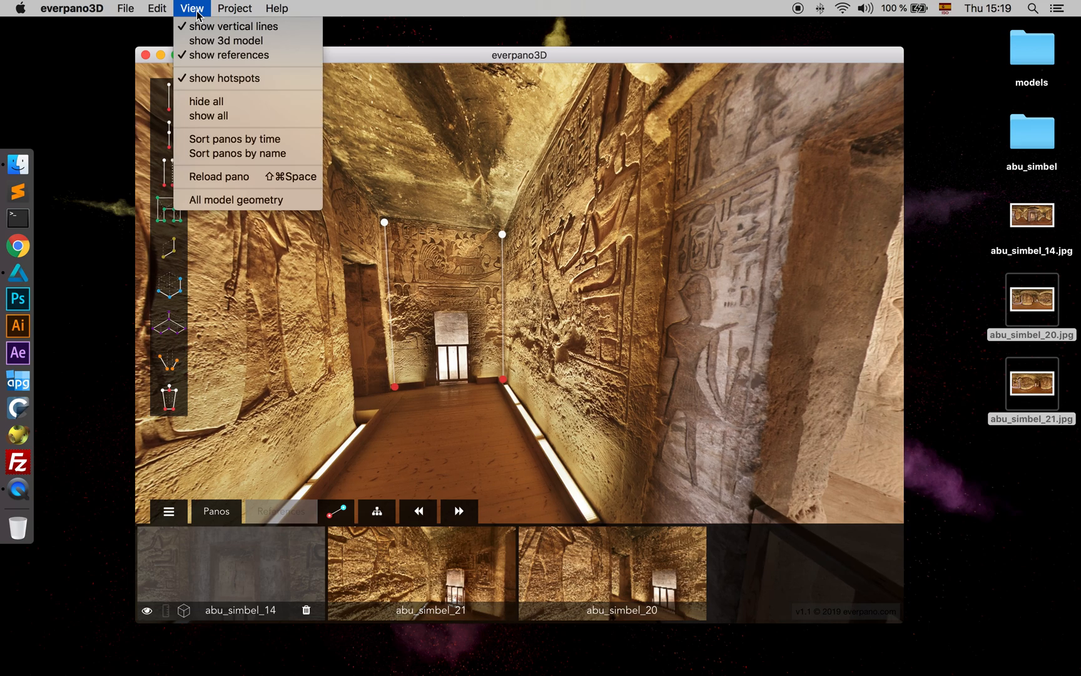
mouse_move(235, 26)
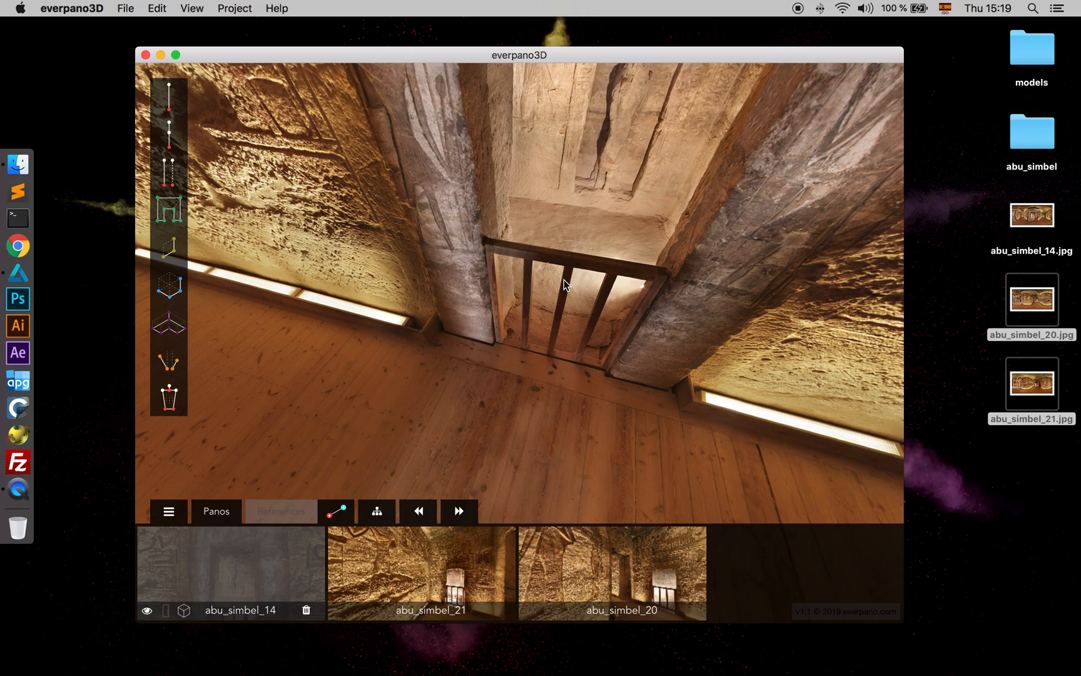
left_click_drag(565, 287, 638, 376)
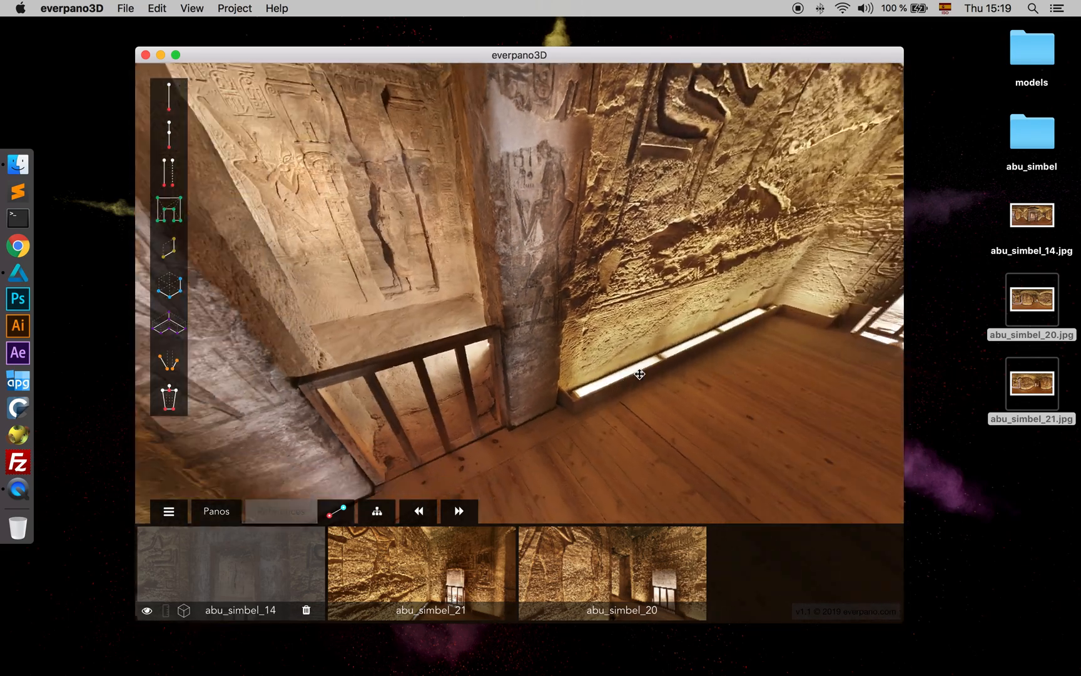
left_click_drag(636, 374, 410, 436)
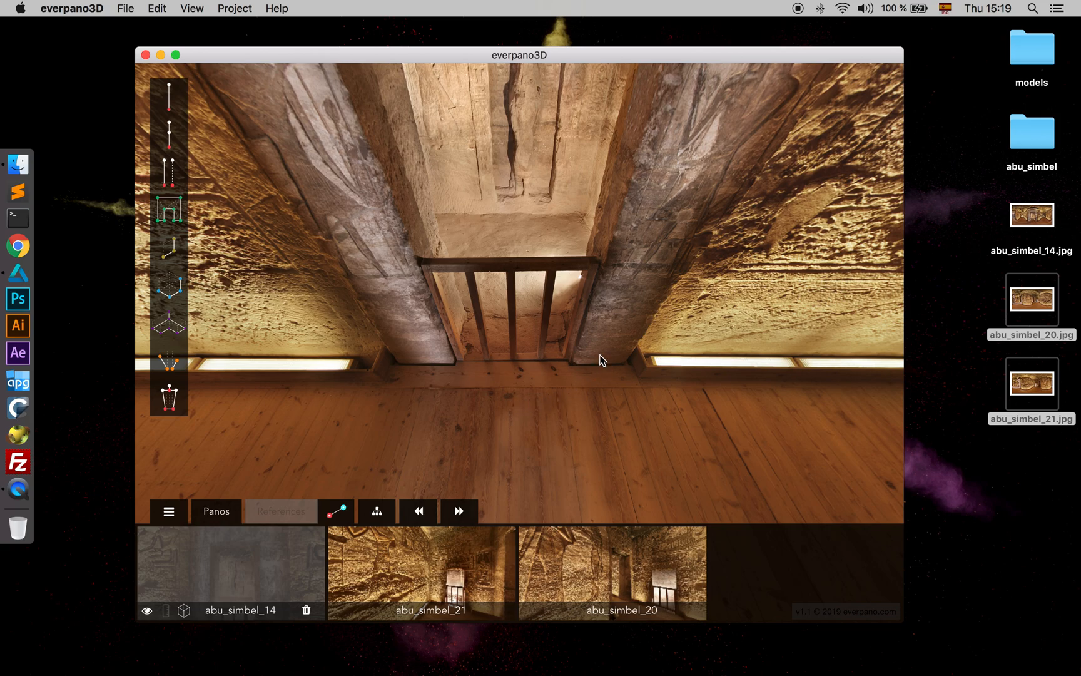
mouse_move(601, 401)
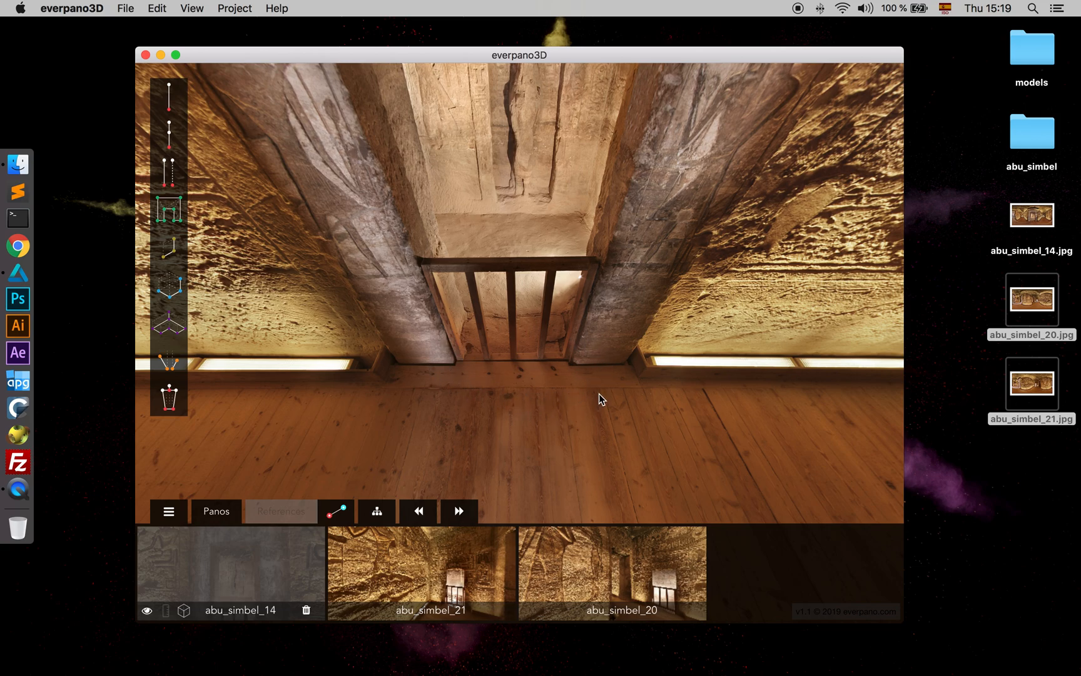
mouse_move(463, 544)
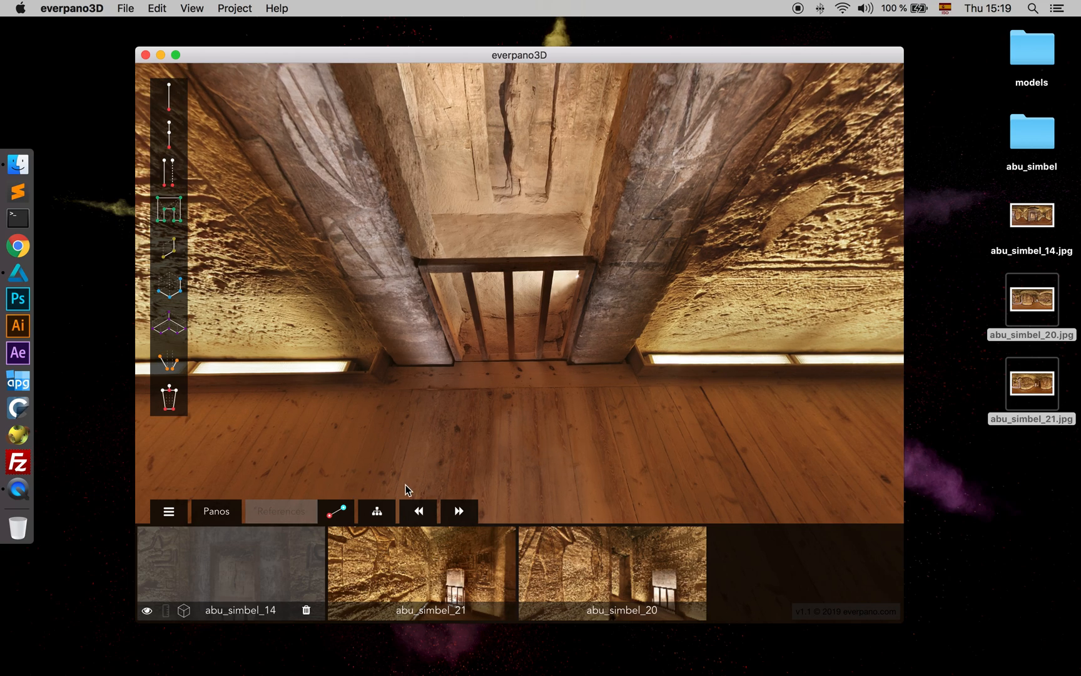
mouse_move(336, 512)
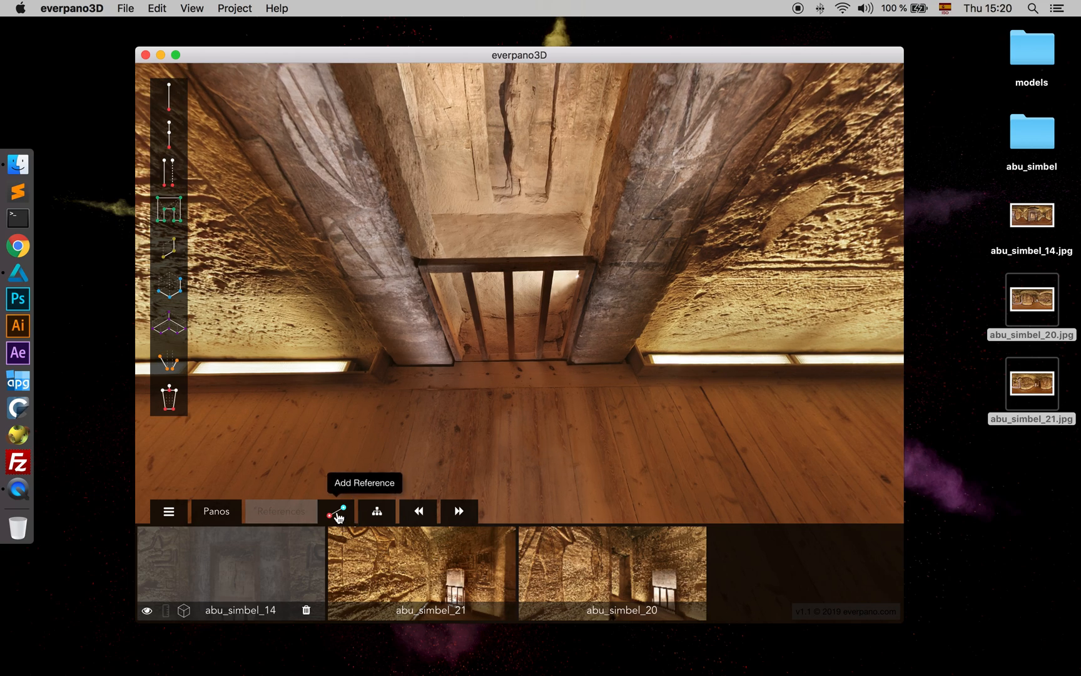
Add reference ref0 with two points along the floor edge under the wooden grating
left_click(335, 510)
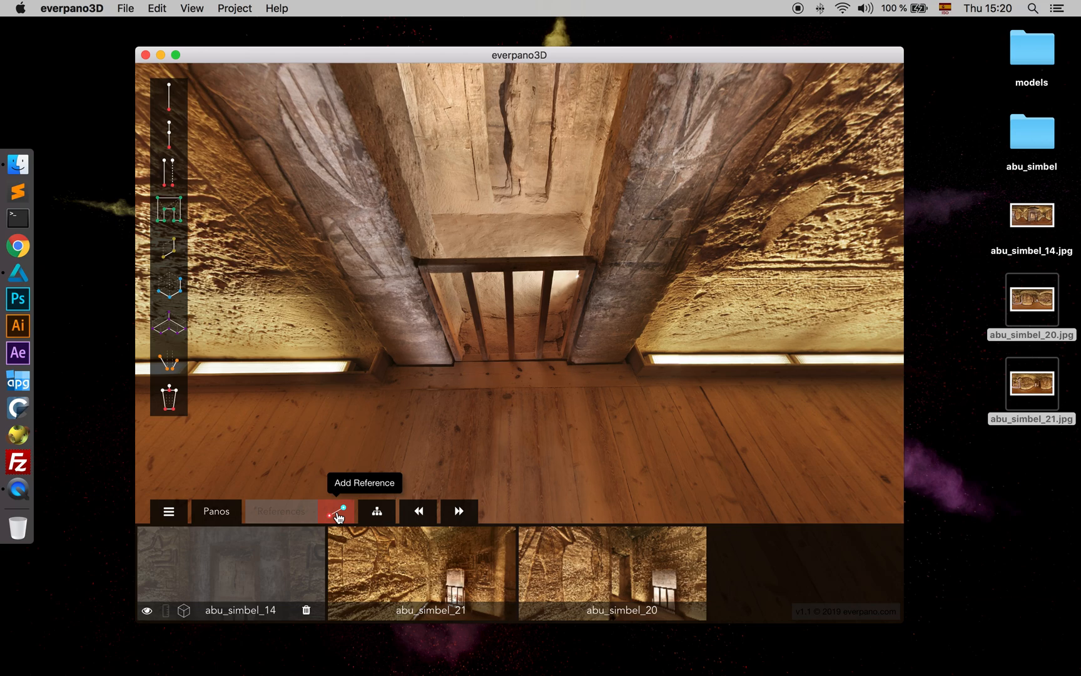
left_click_drag(359, 511, 462, 411)
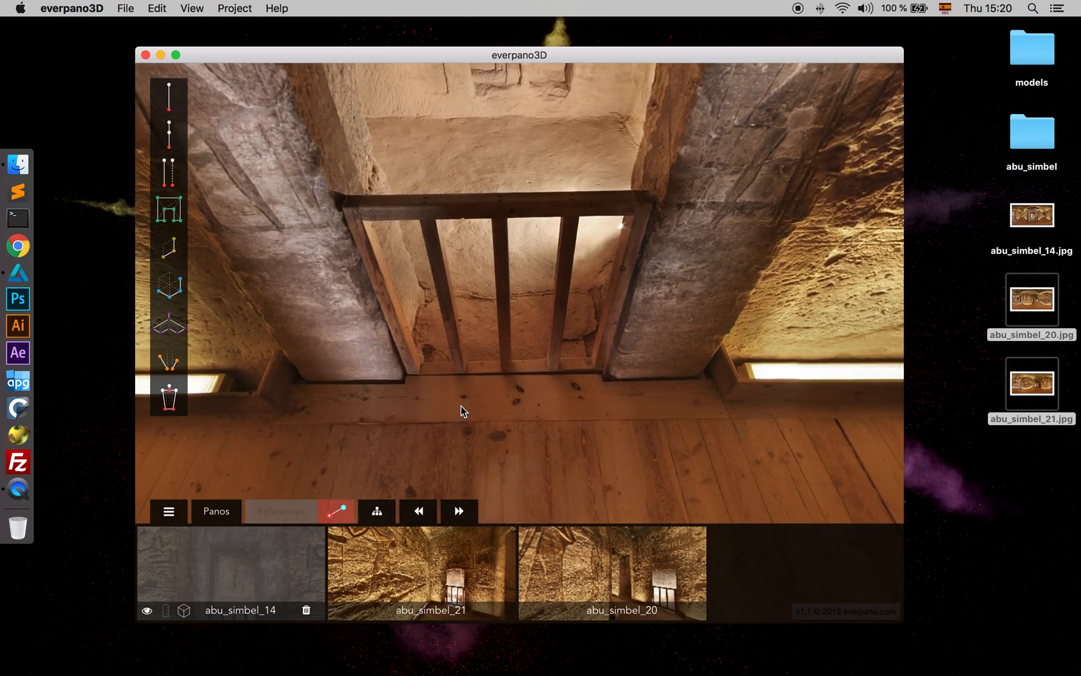
left_click_drag(461, 410, 346, 411)
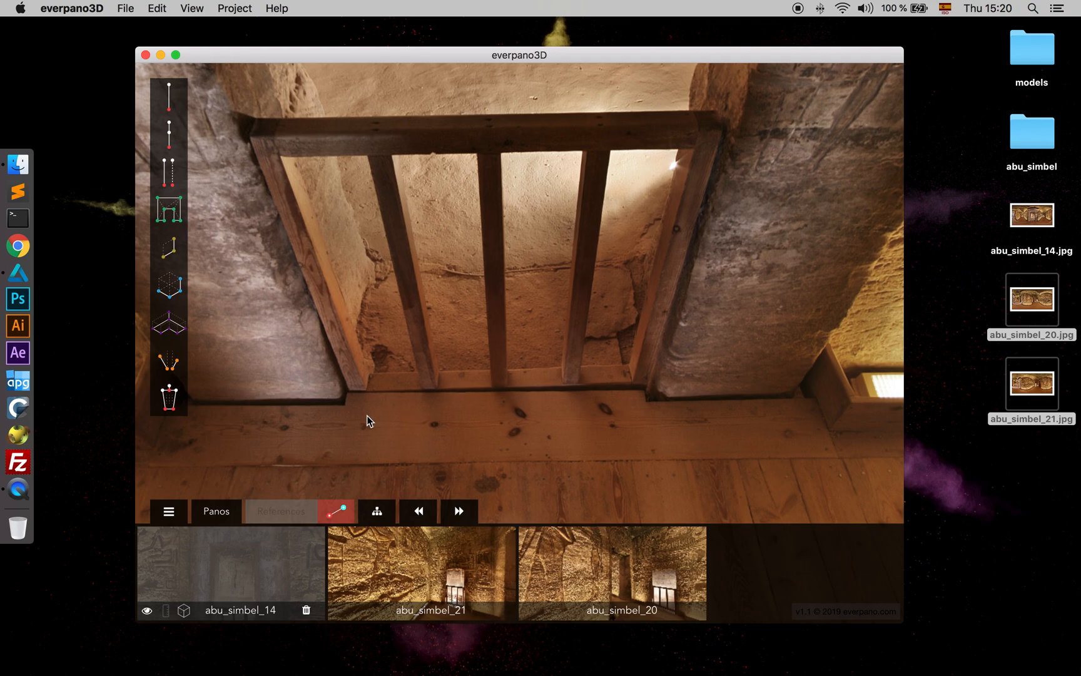
mouse_move(346, 409)
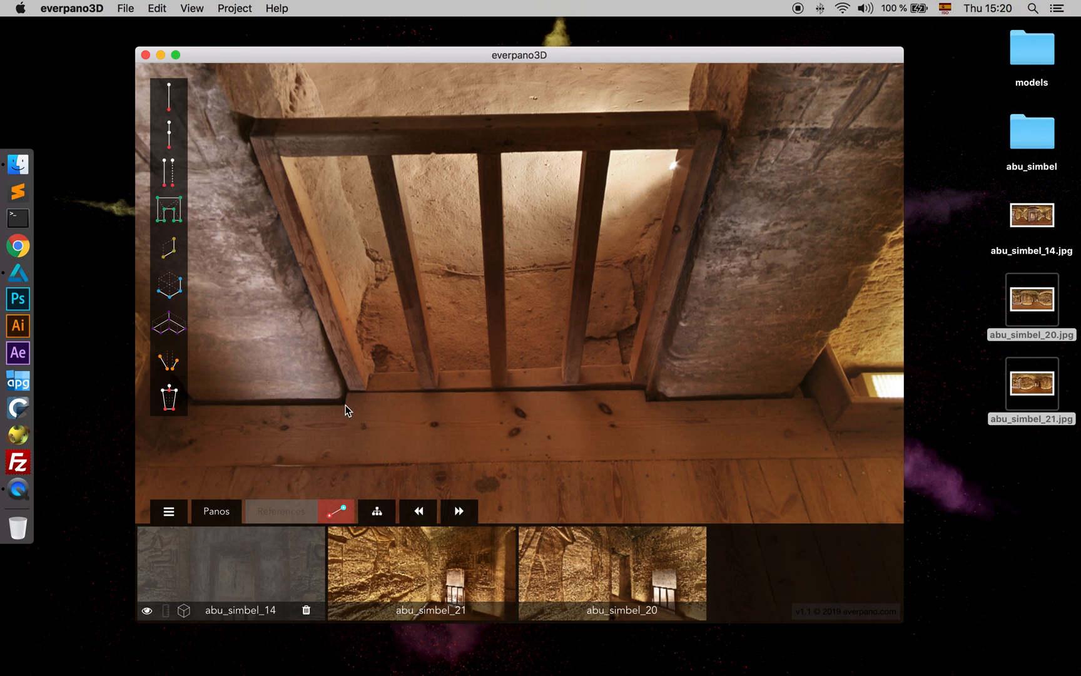
left_click_drag(347, 409, 624, 412)
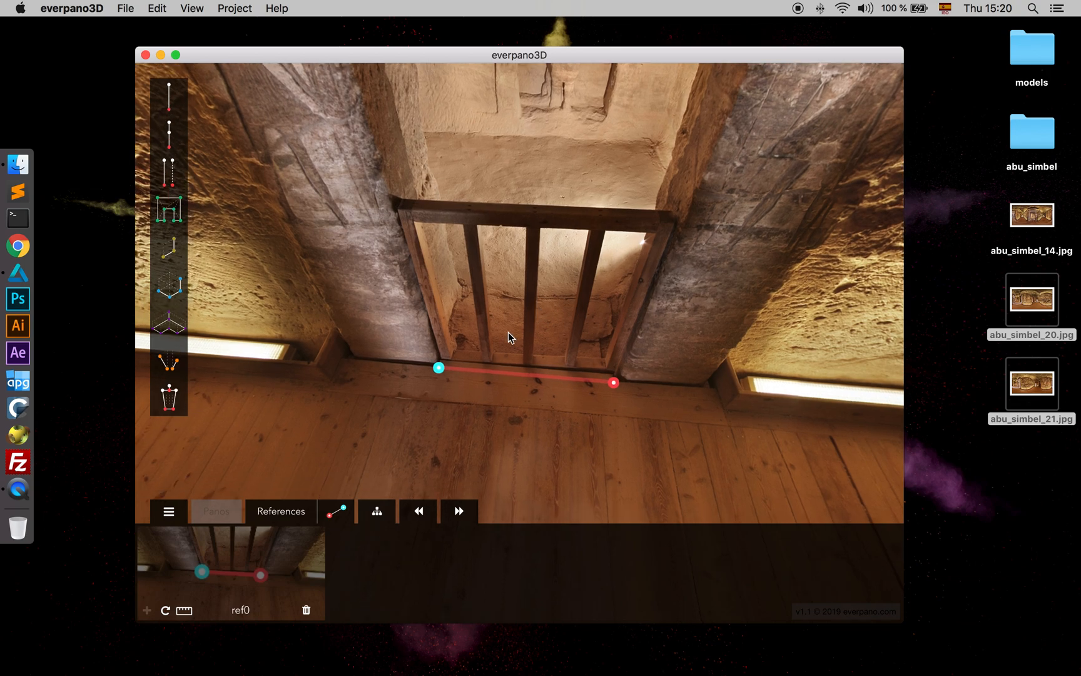
mouse_move(418, 510)
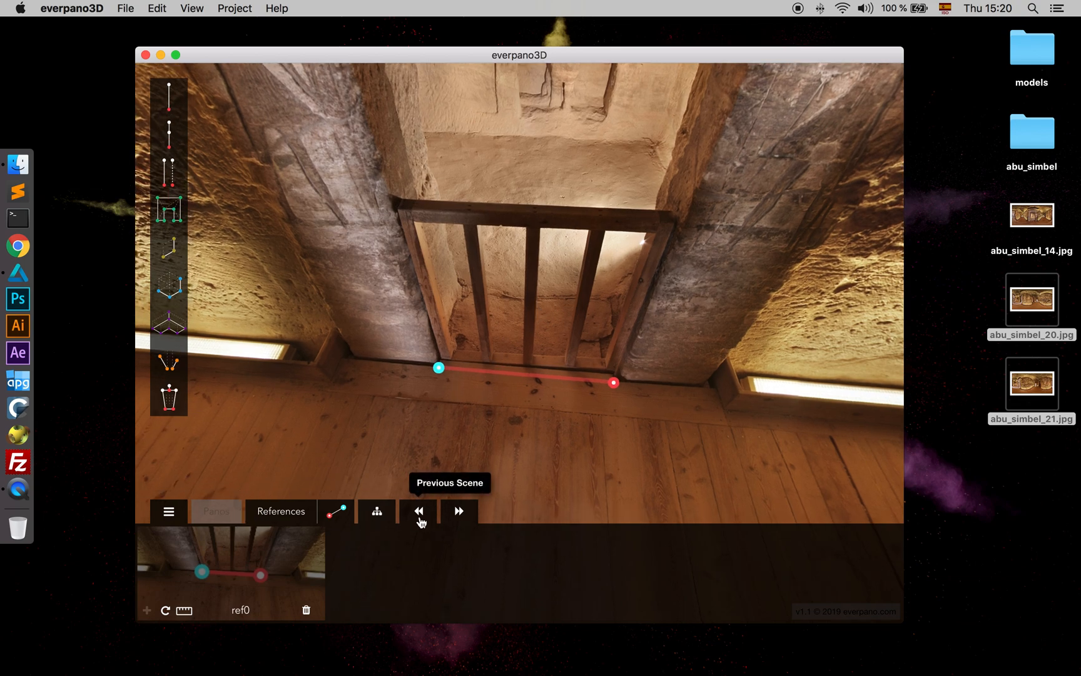
mouse_move(458, 511)
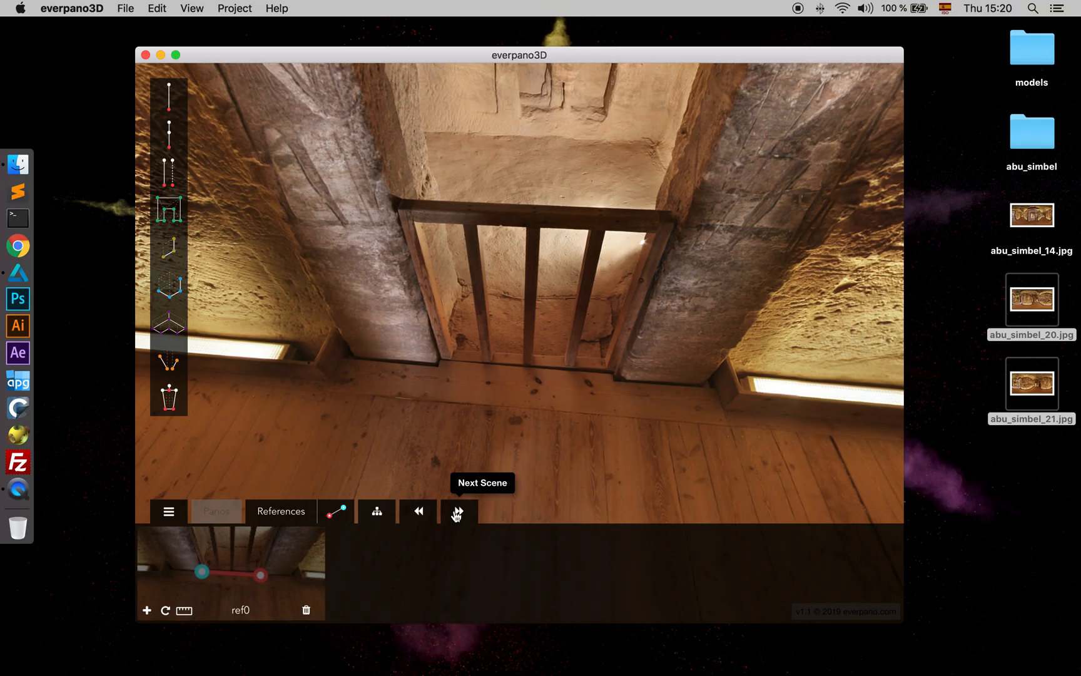
Go to the next panorama and turn the view toward the railing corner
left_click(456, 510)
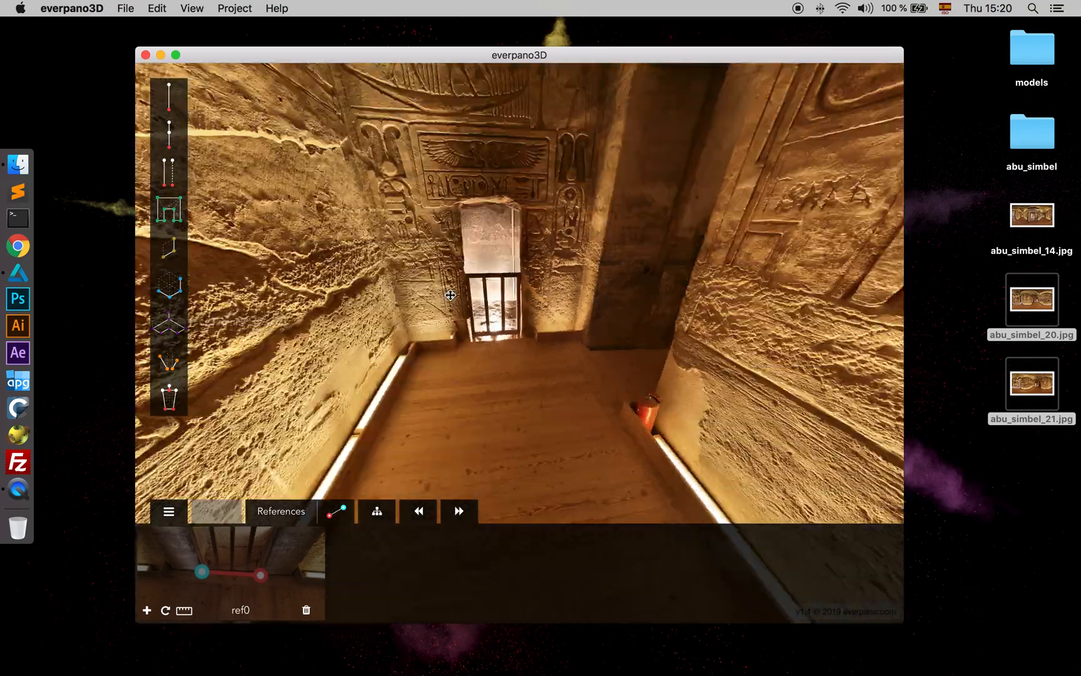
left_click_drag(449, 296, 453, 425)
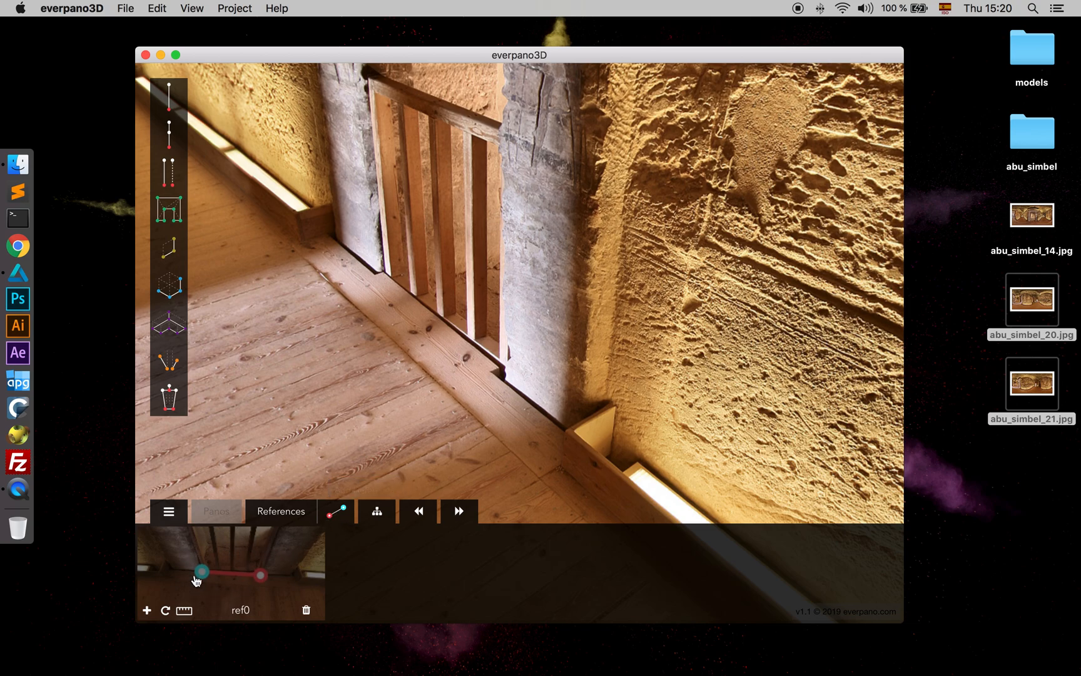
mouse_move(146, 609)
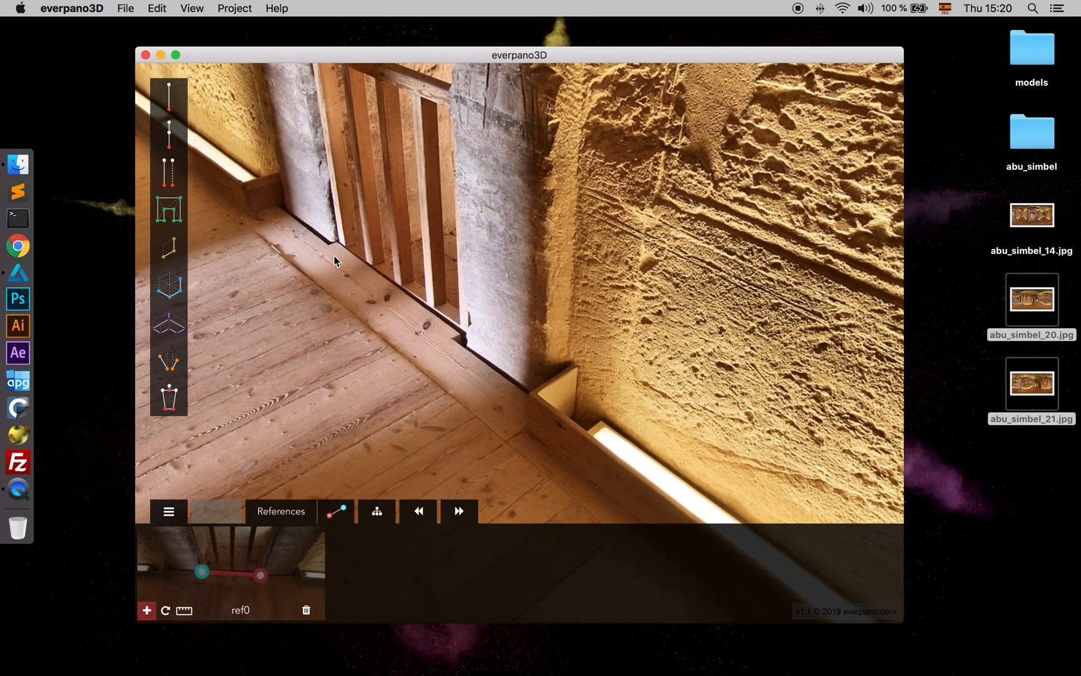
mouse_move(443, 340)
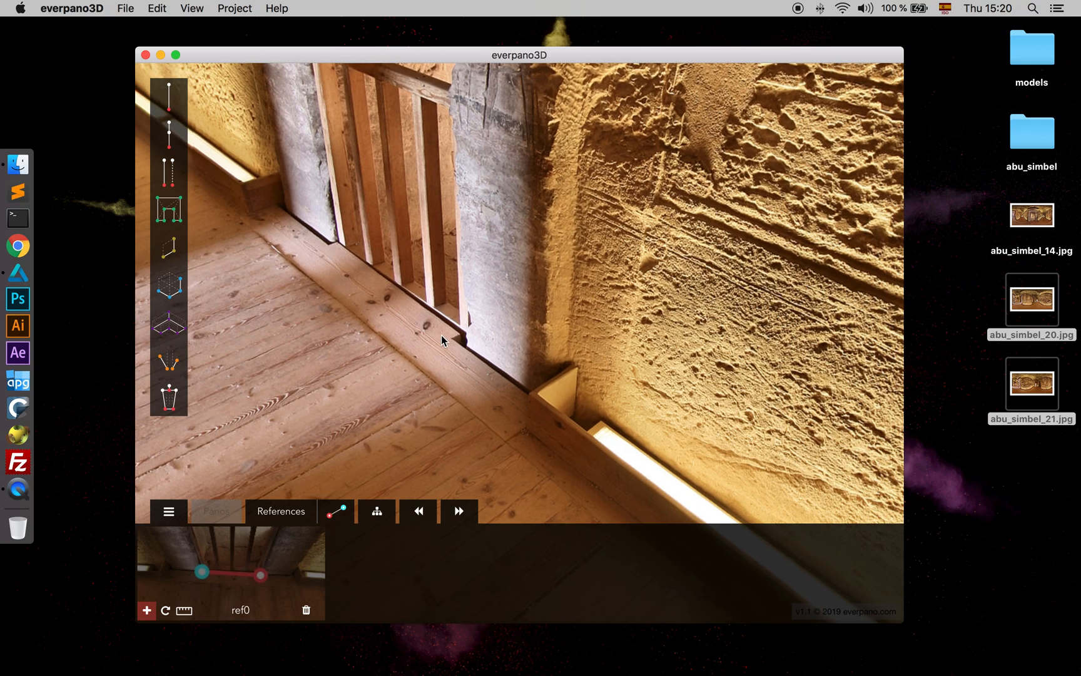
mouse_move(338, 259)
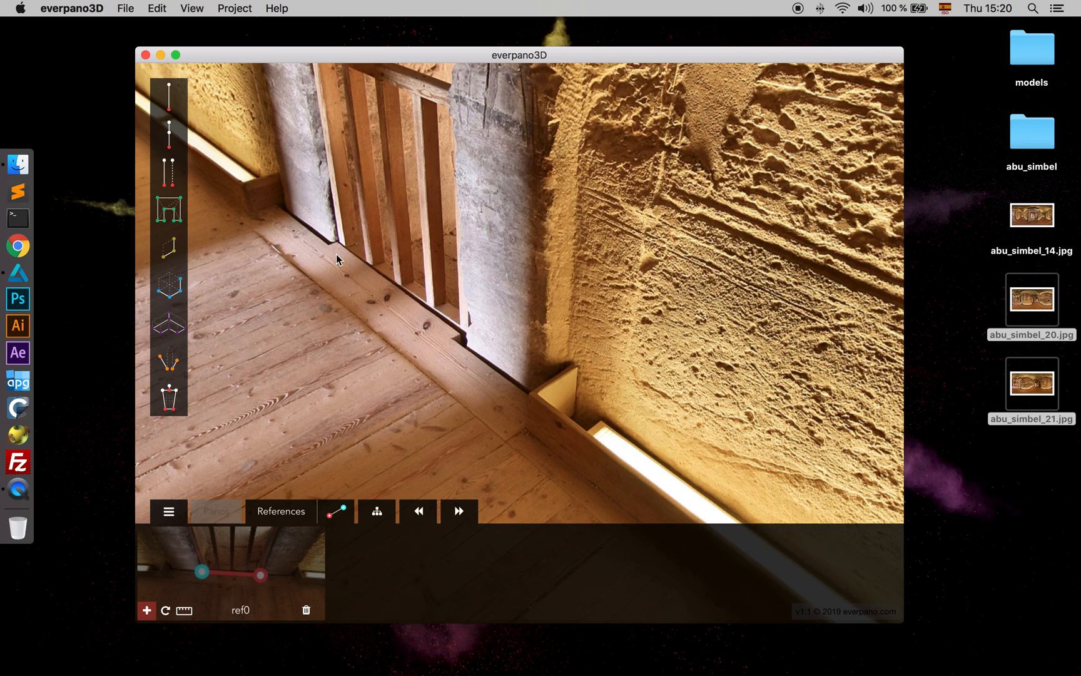
mouse_move(226, 584)
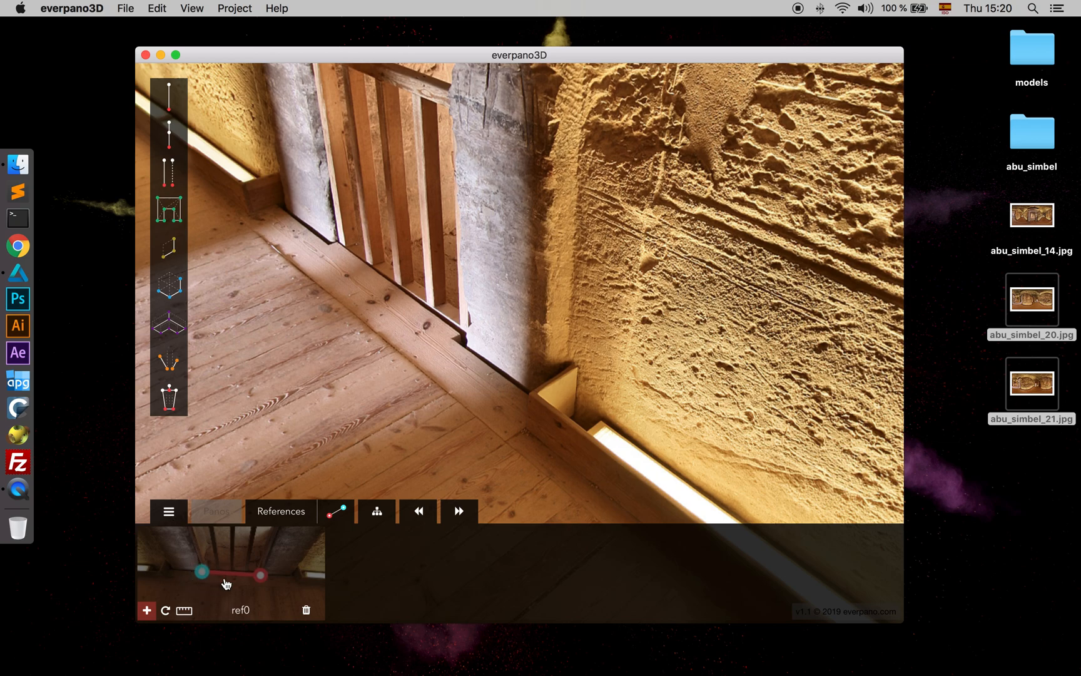
mouse_move(344, 306)
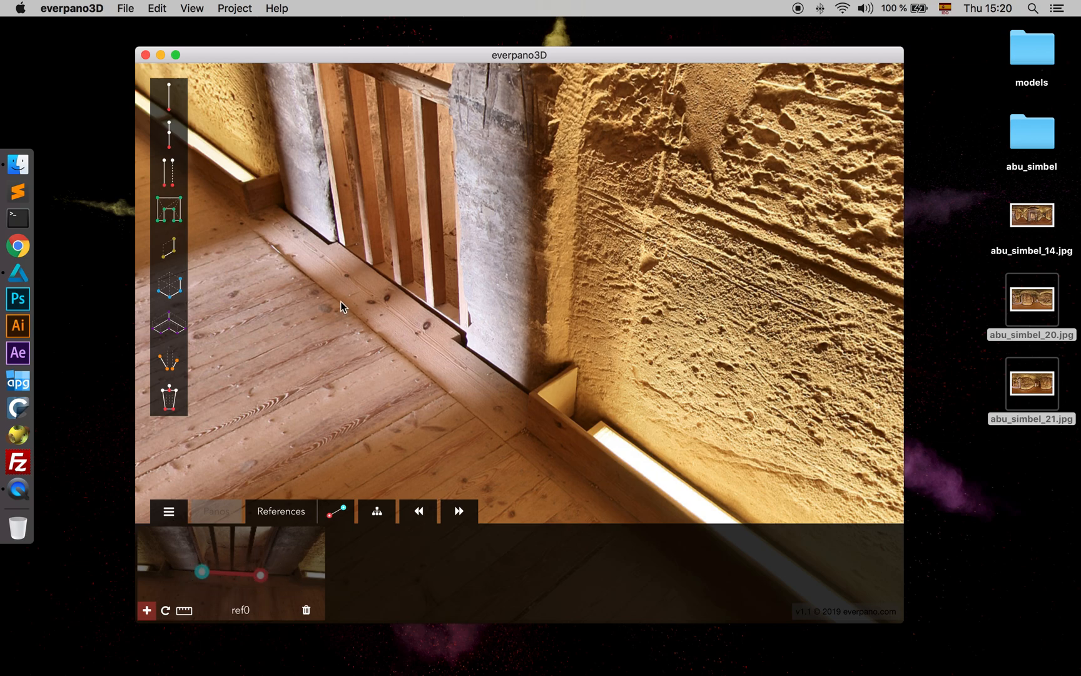
mouse_move(330, 251)
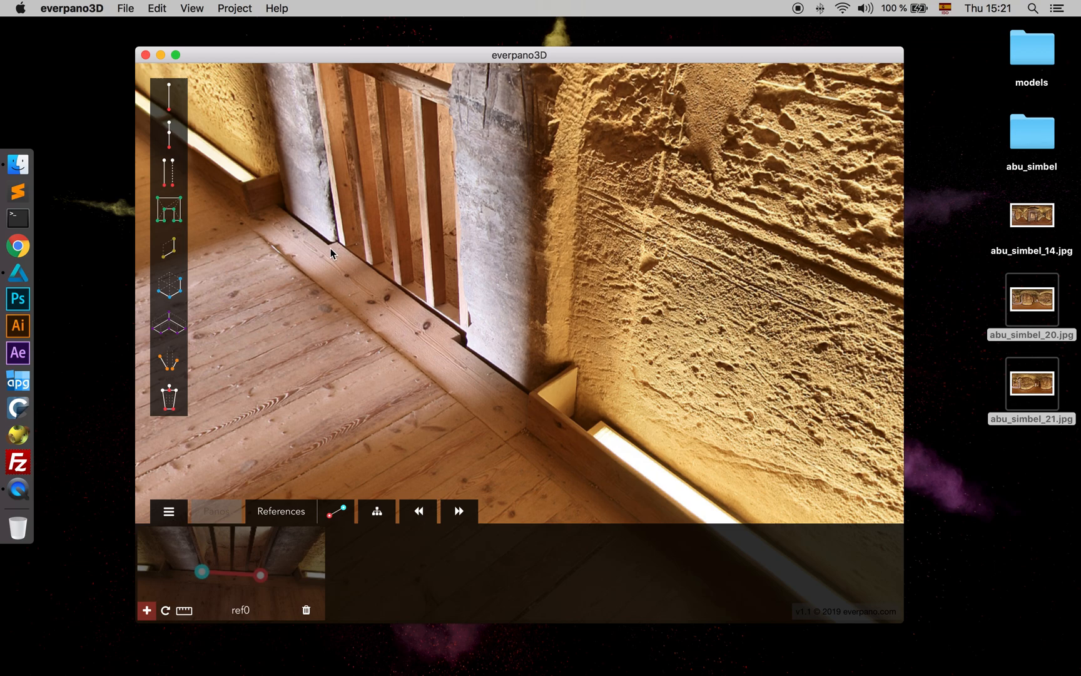
mouse_move(329, 252)
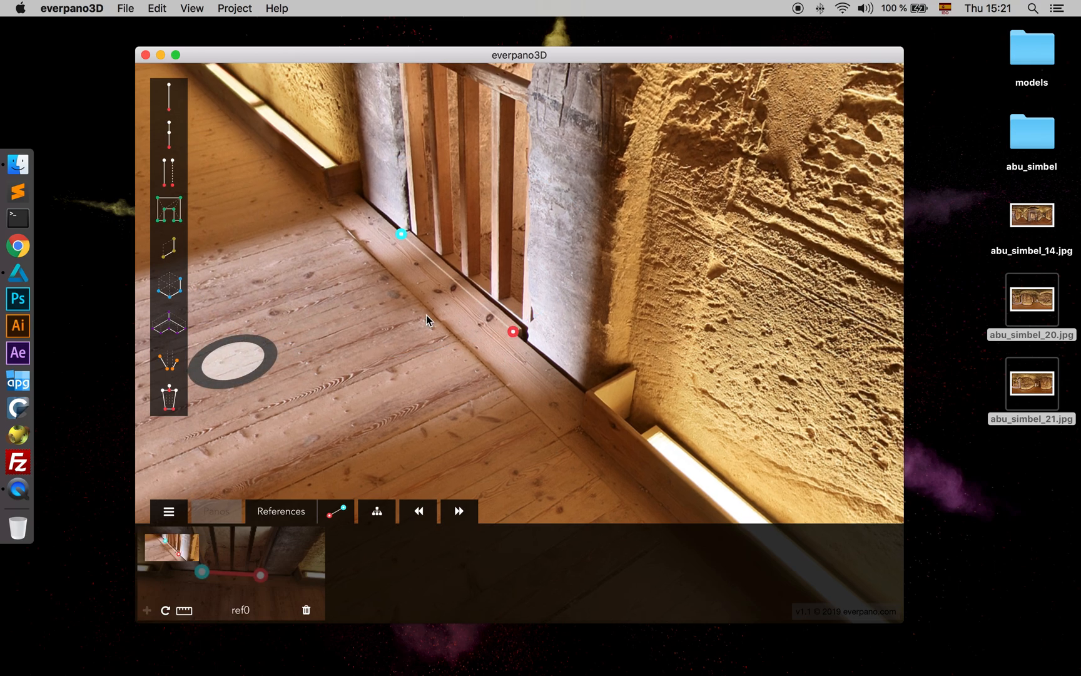
left_click_drag(426, 321, 502, 334)
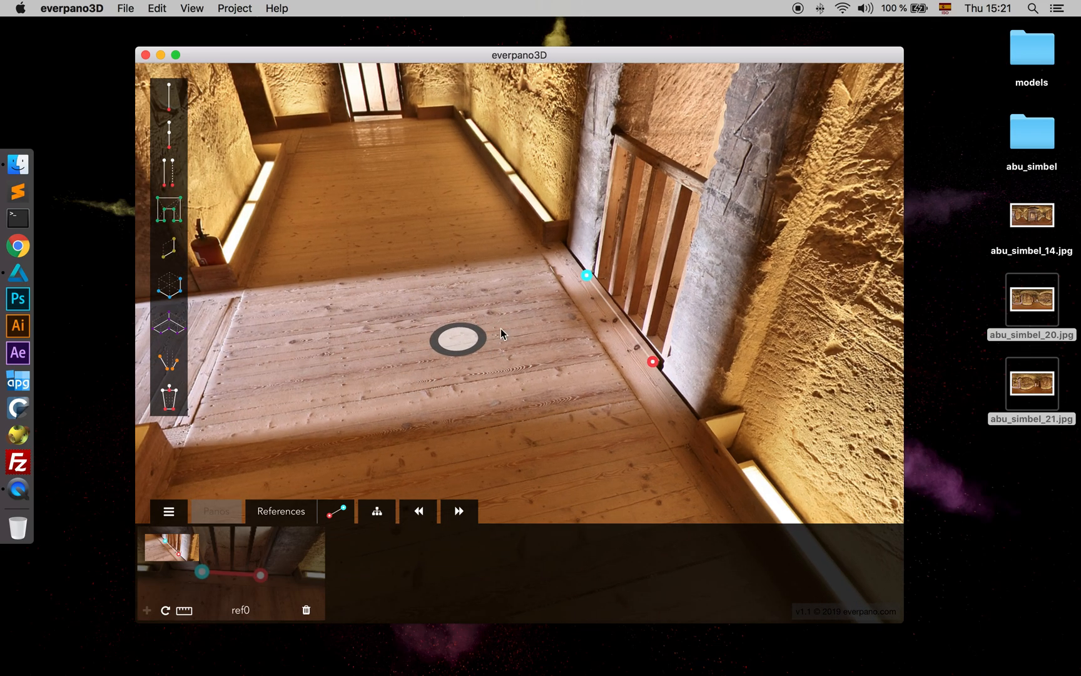
mouse_move(457, 311)
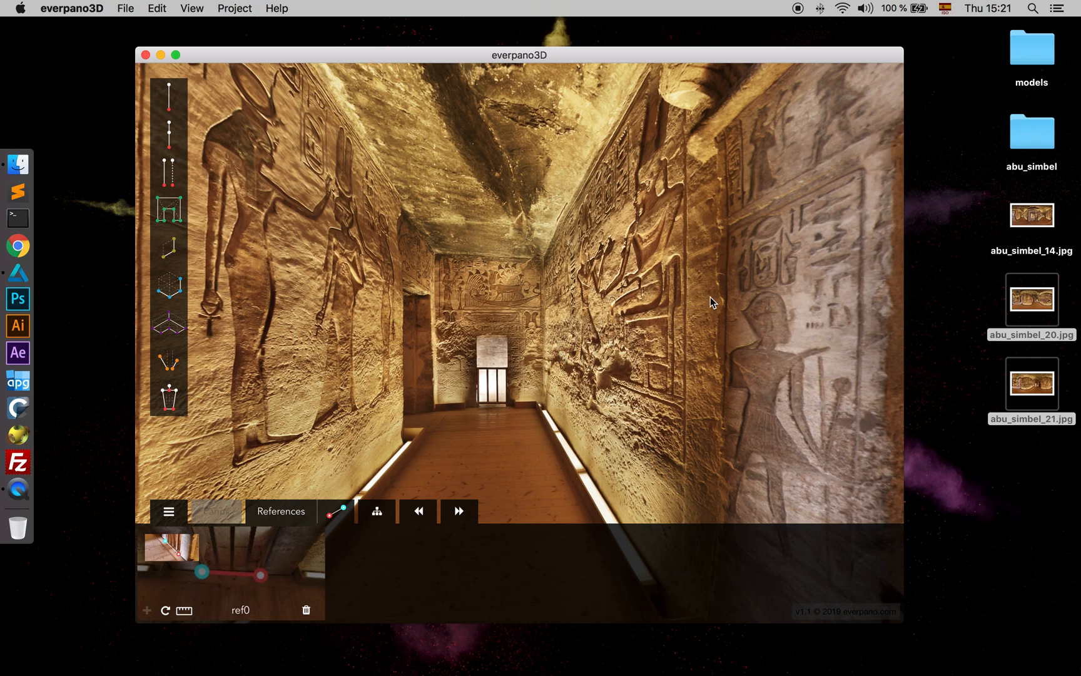
left_click_drag(712, 302, 534, 190)
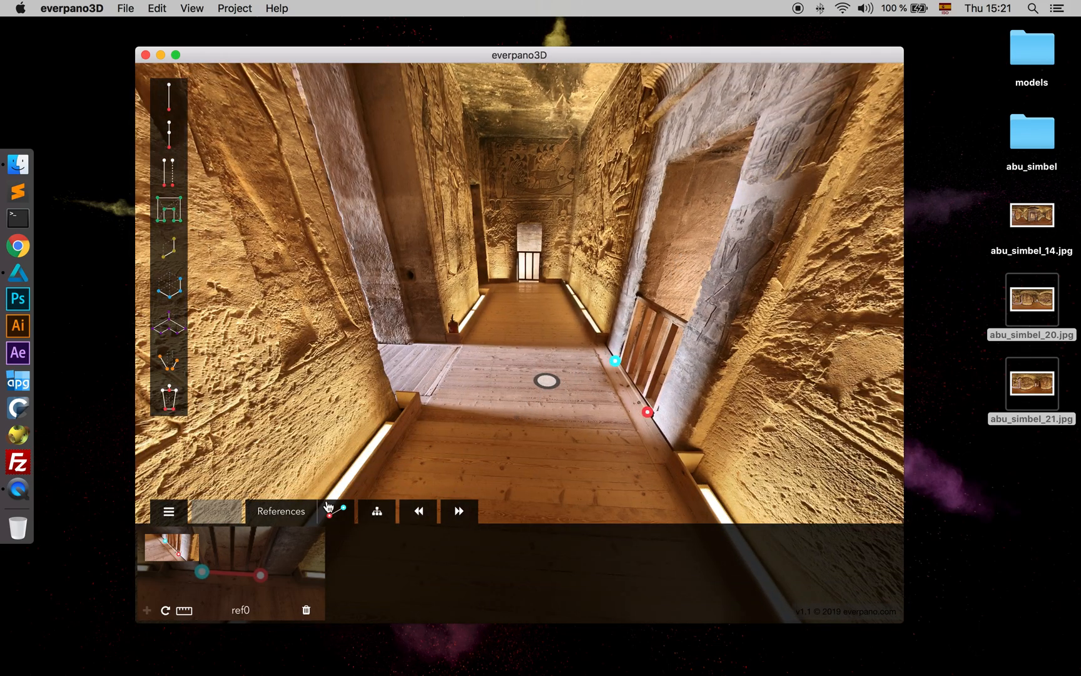
mouse_move(458, 515)
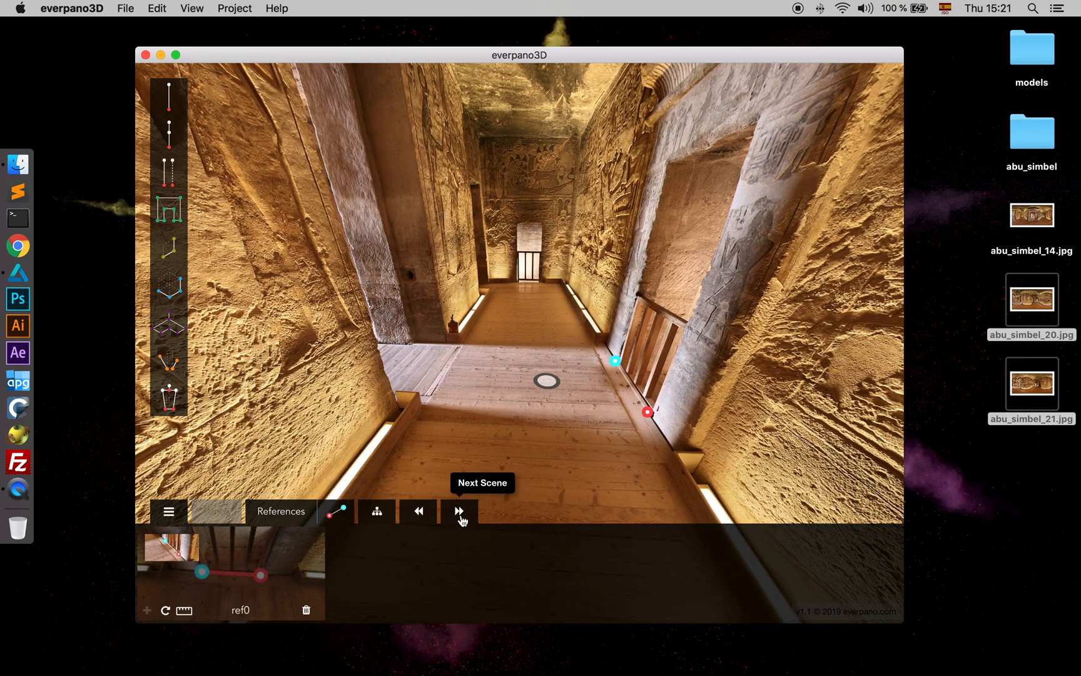
Go to the third panorama, face the railing's floor edge and start marking ref0 there
left_click(458, 510)
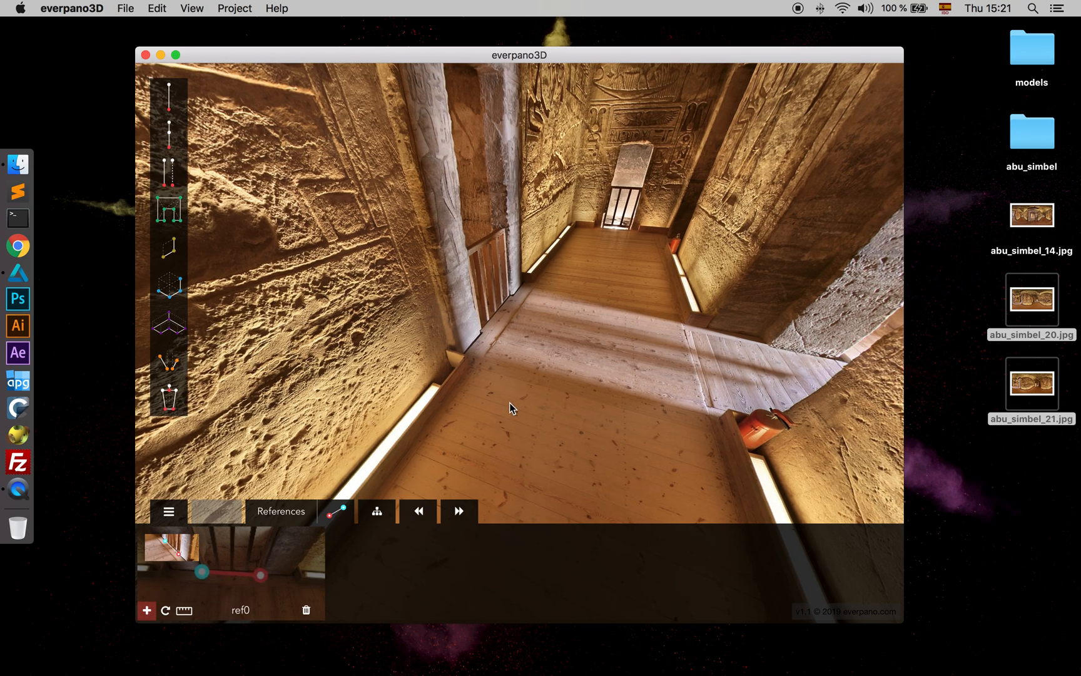
left_click_drag(512, 407, 417, 390)
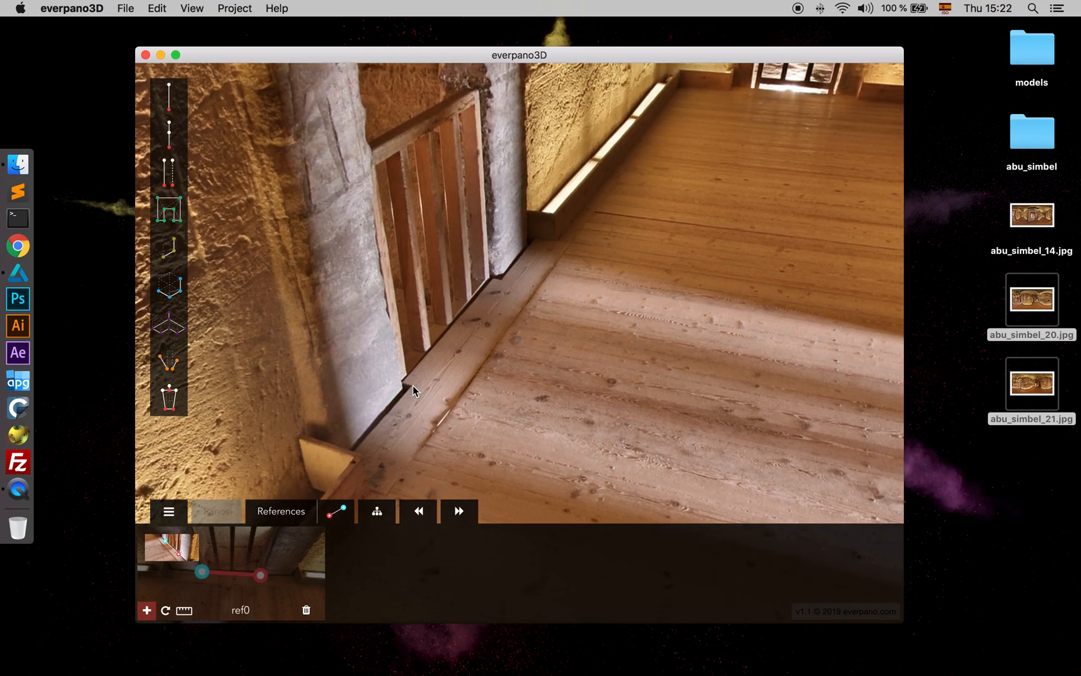
left_click(413, 384)
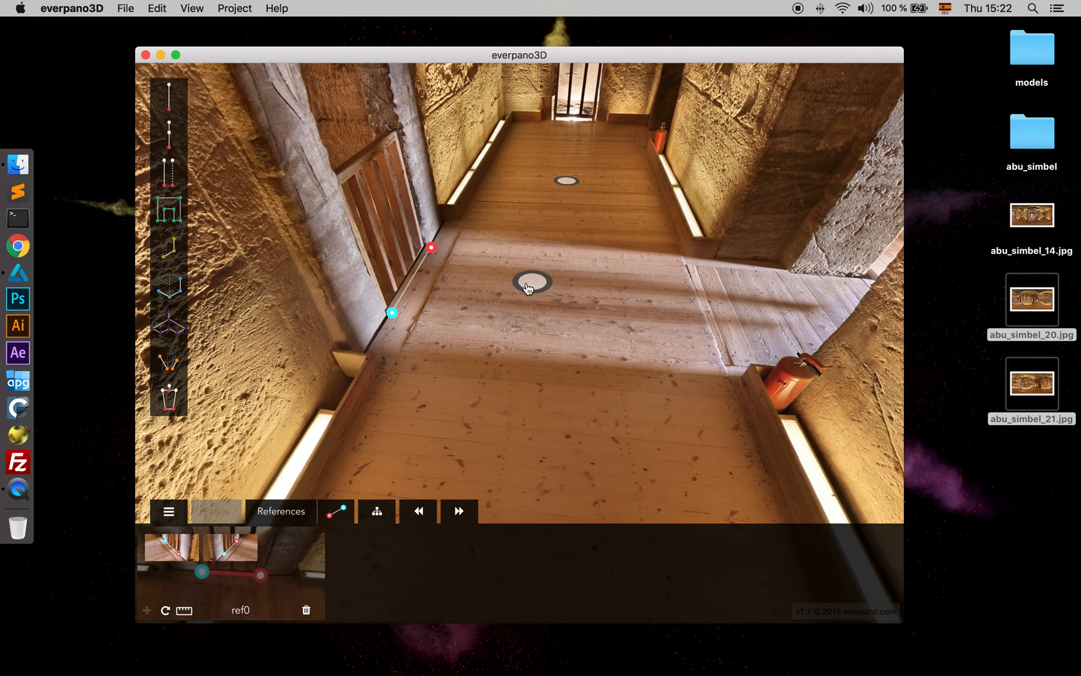
Show the Panos list, preview the 3D model built so far, then look around the panorama
left_click(215, 510)
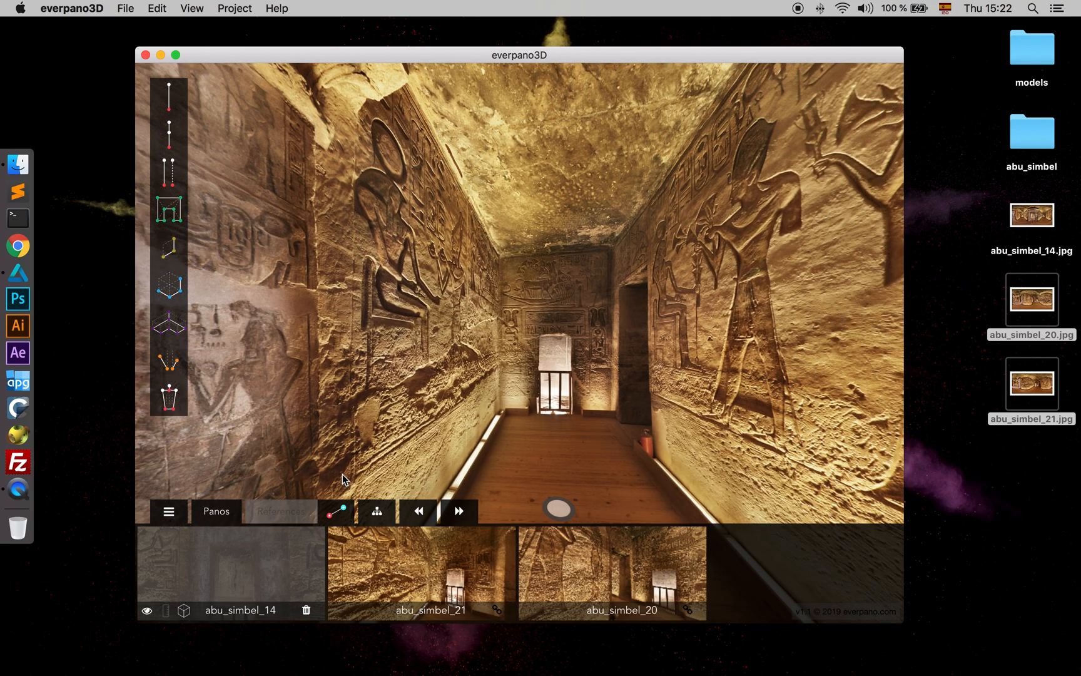
mouse_move(495, 612)
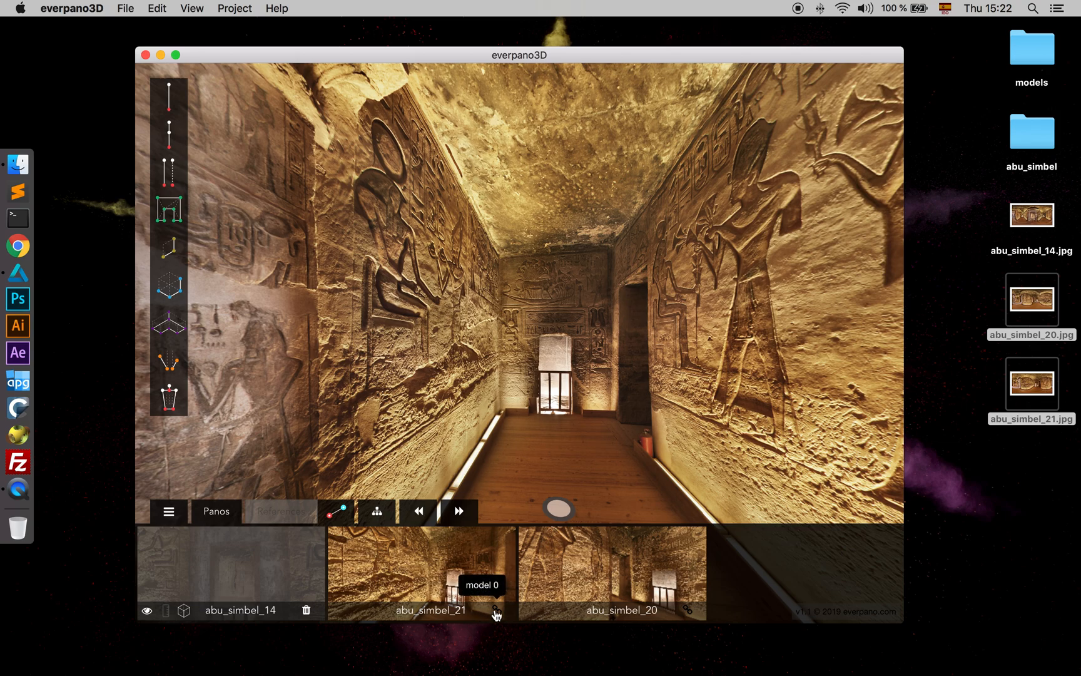
mouse_move(355, 613)
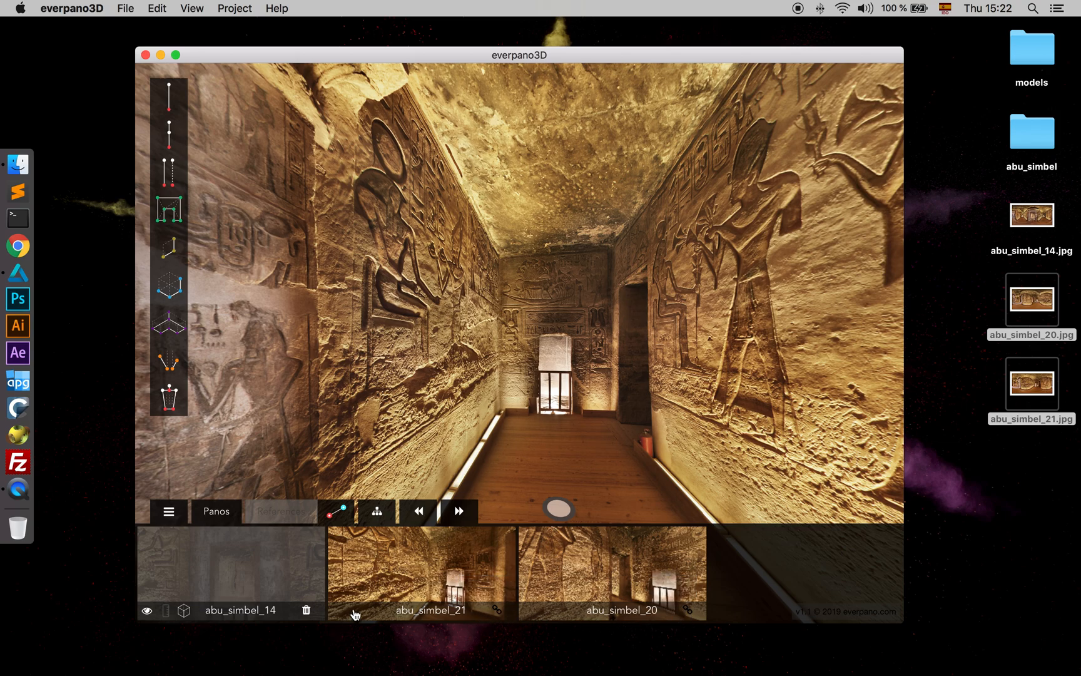
mouse_move(377, 510)
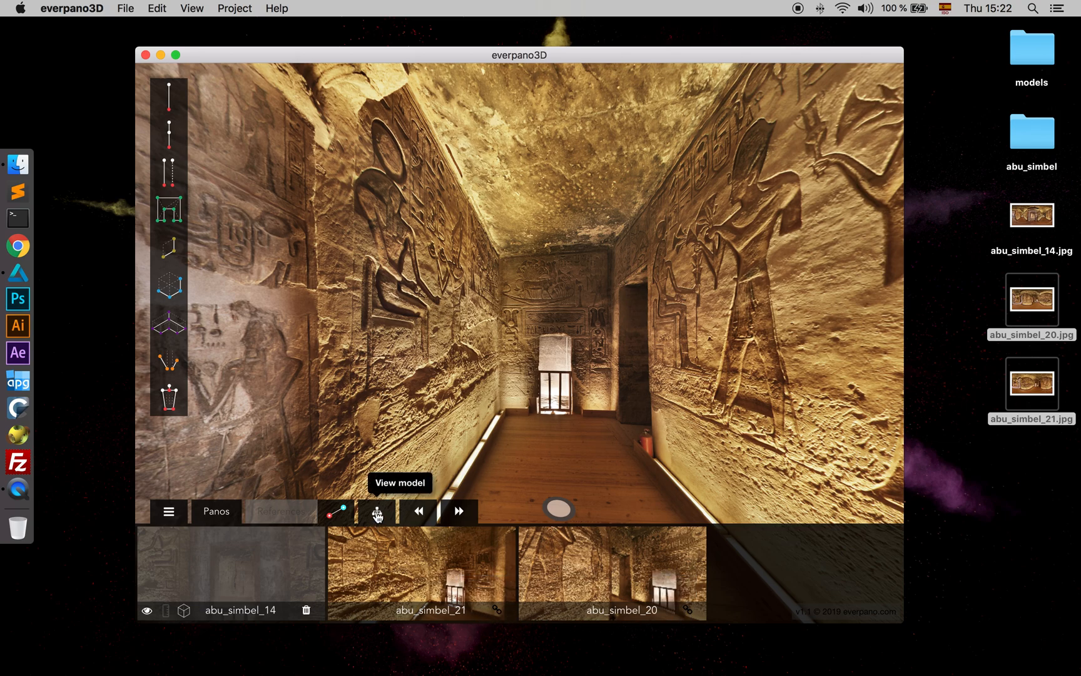
left_click(376, 511)
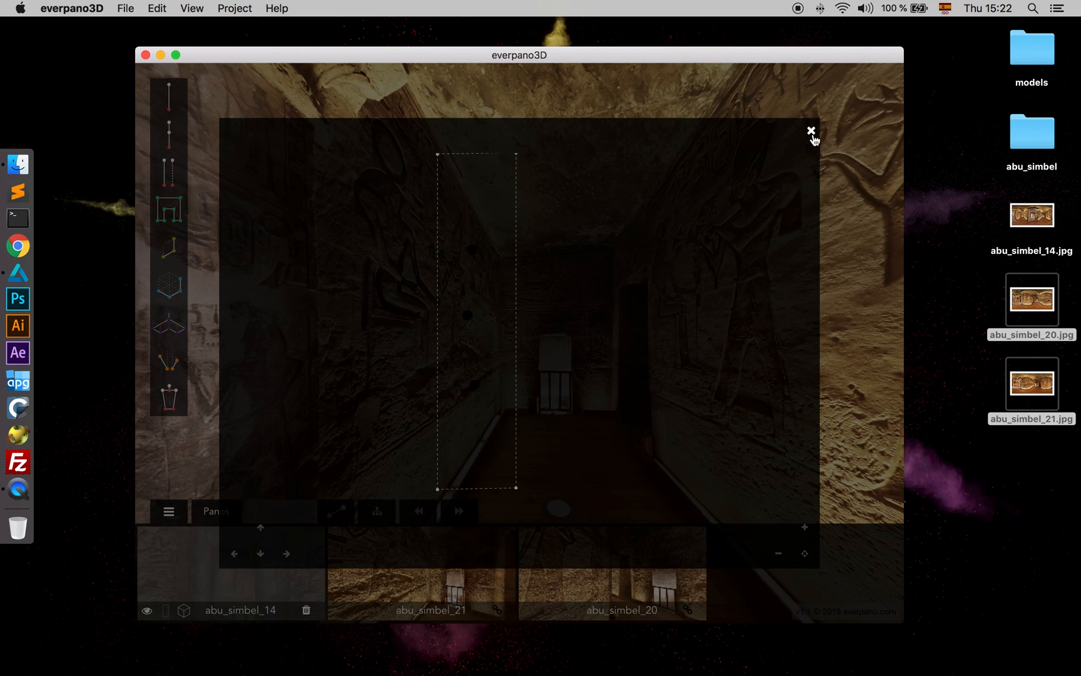
mouse_move(489, 154)
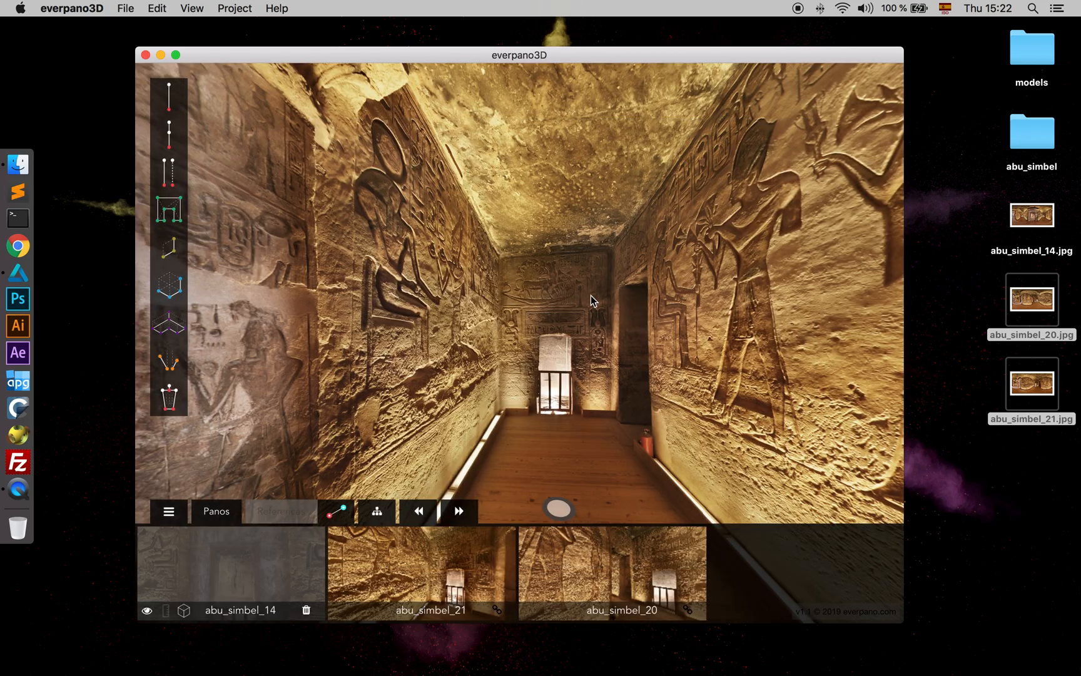
left_click_drag(593, 300, 520, 279)
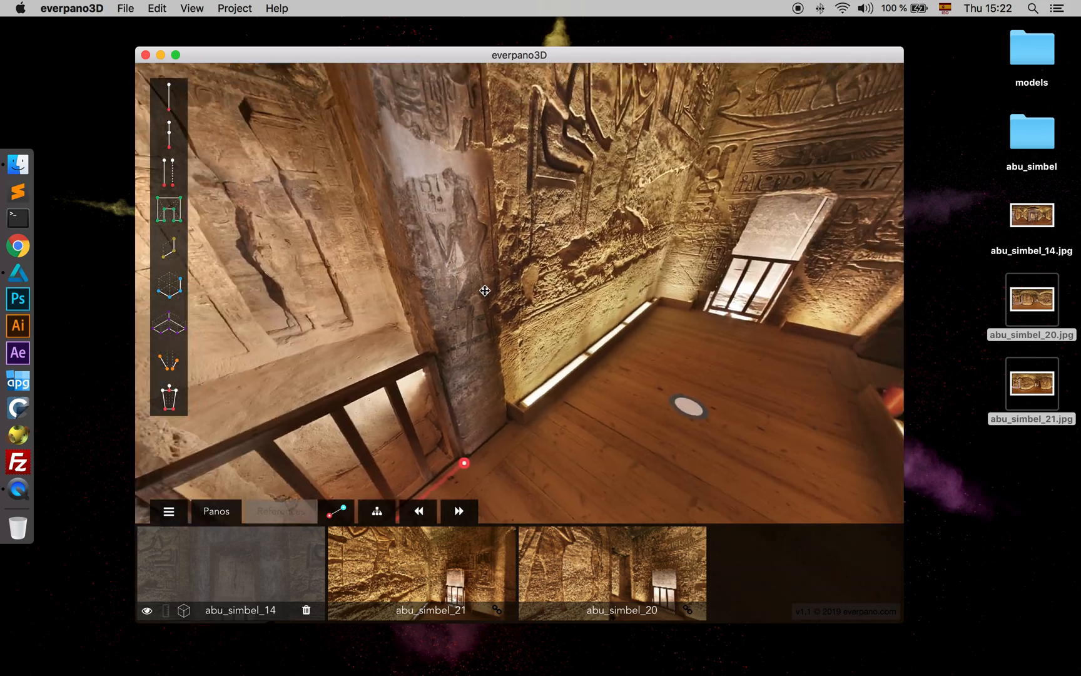
Turn on 'show 3d model' from the View menu to overlay the geometry again
left_click(191, 8)
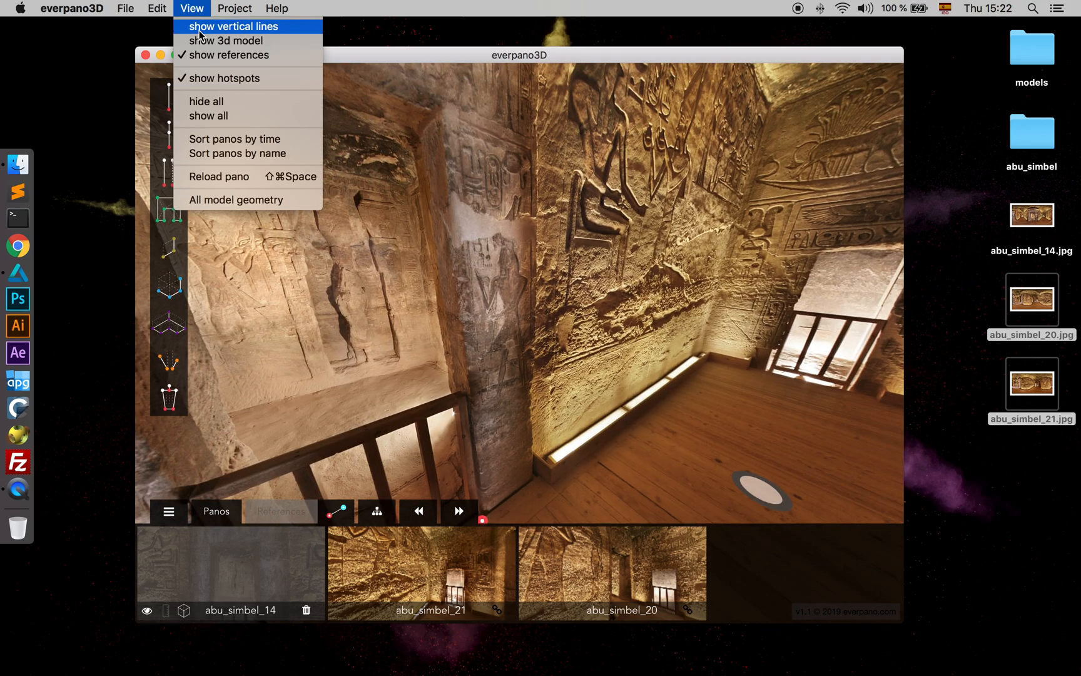
mouse_move(227, 41)
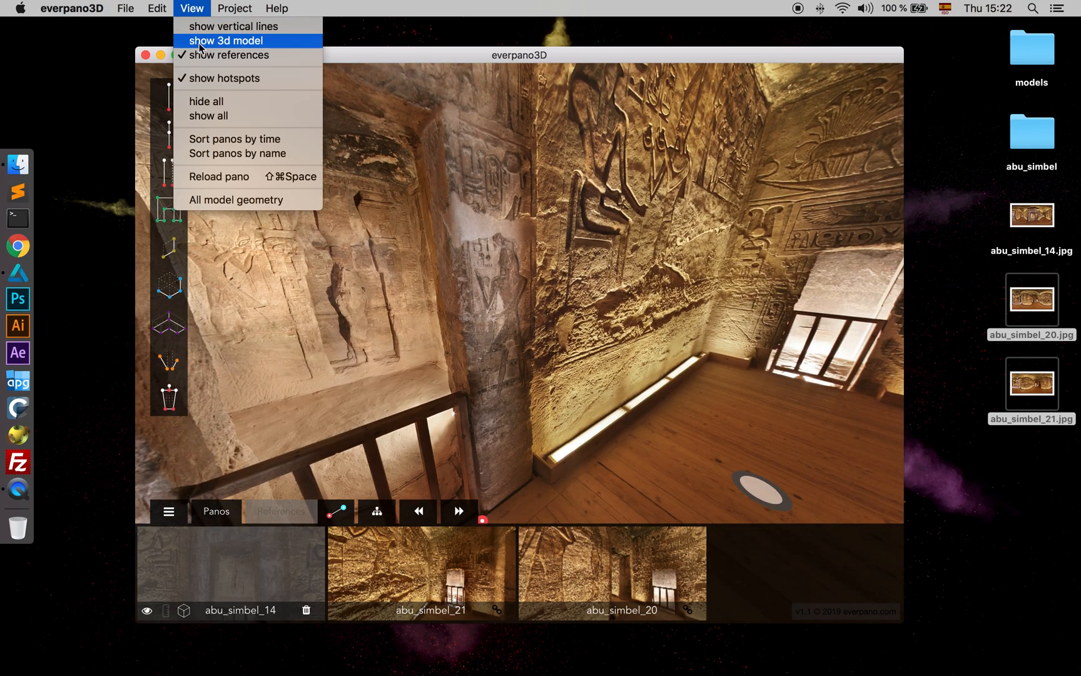
left_click(228, 41)
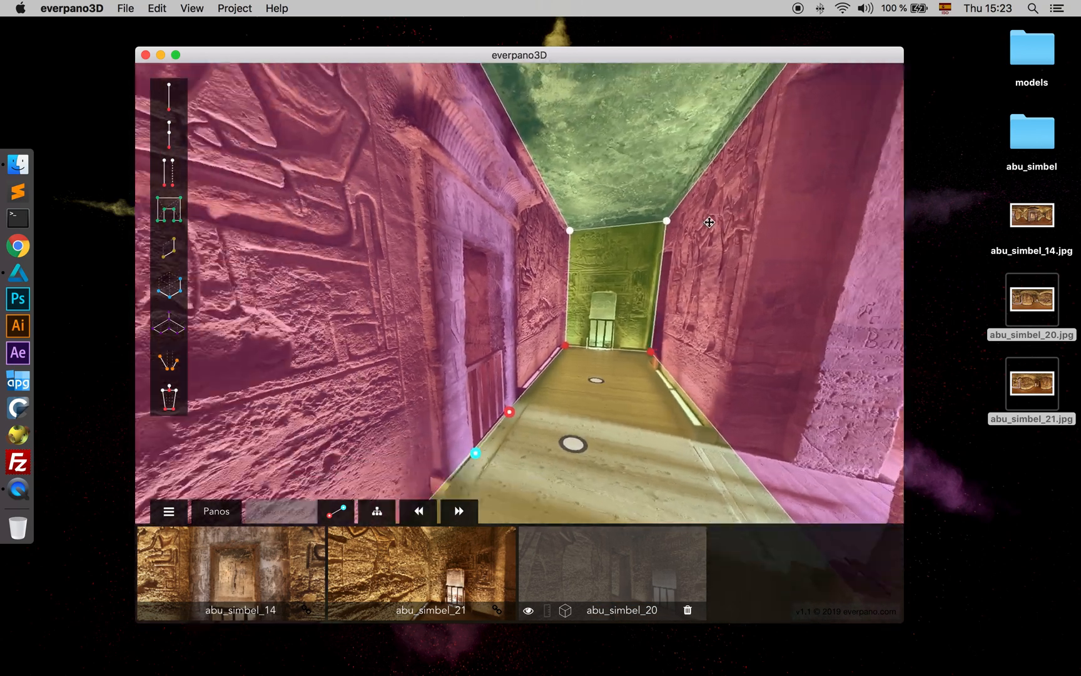
Bring the corridor's end wall into view and drag its floor-corner vertices to match the abu_simbel_20 photo
left_click_drag(711, 222, 694, 285)
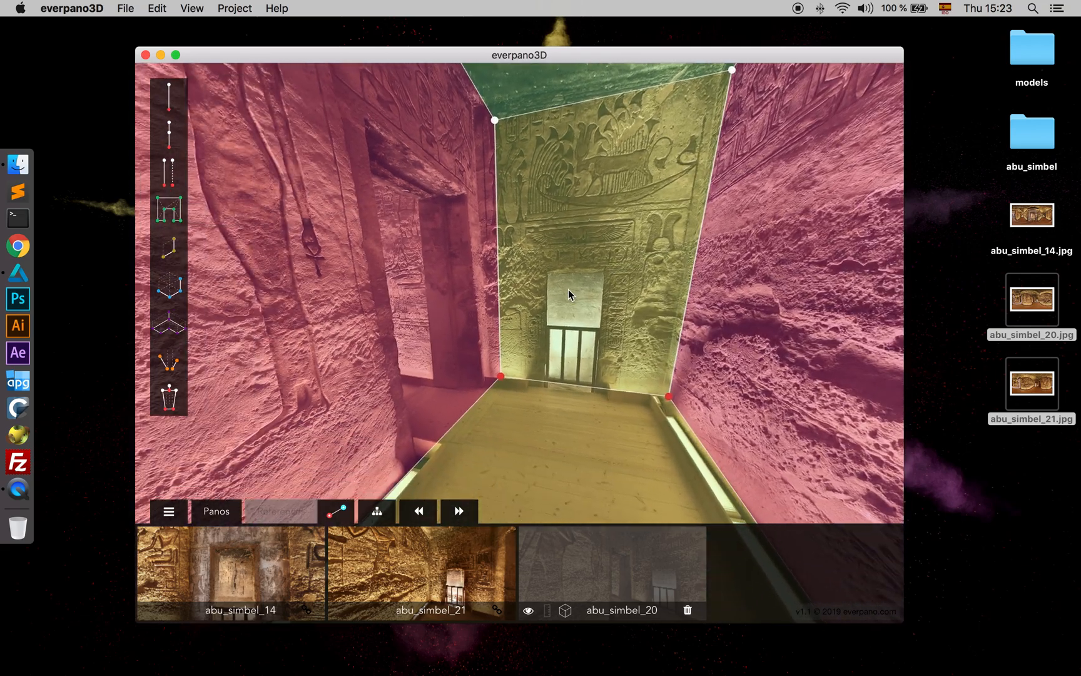
left_click_drag(569, 294, 584, 312)
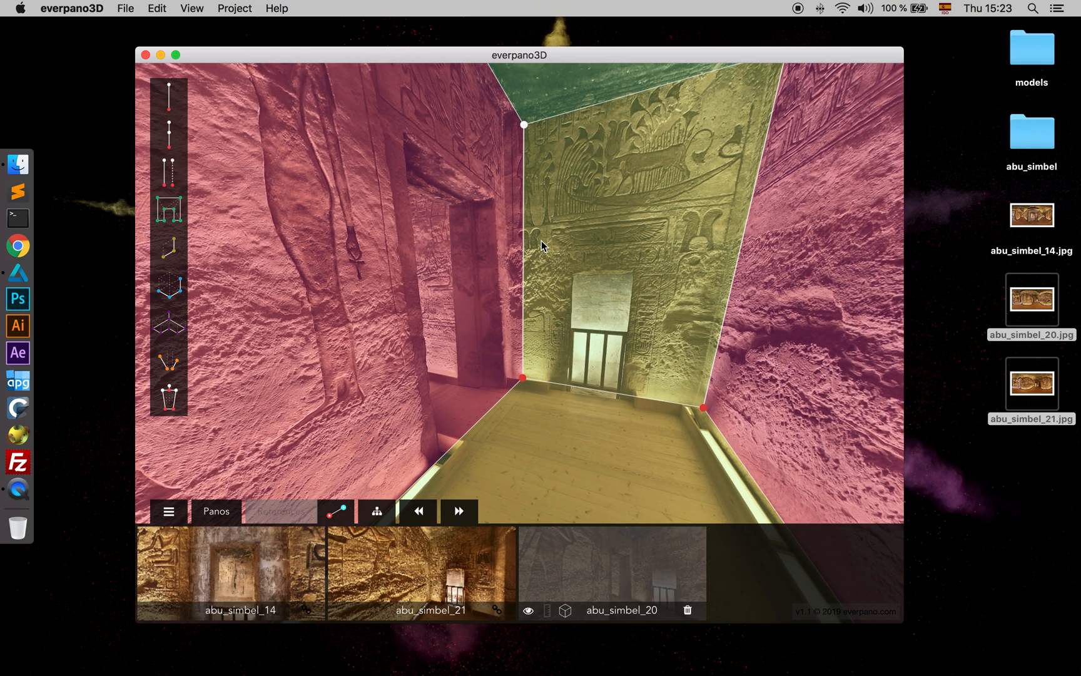
left_click_drag(541, 245, 559, 288)
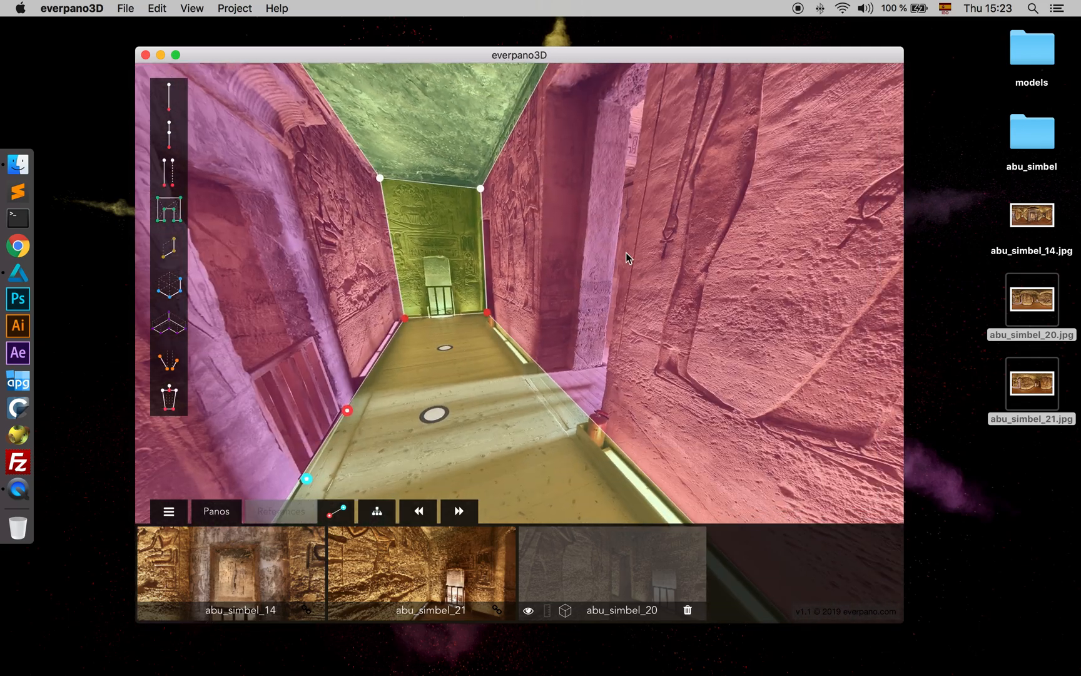
left_click_drag(627, 259, 465, 242)
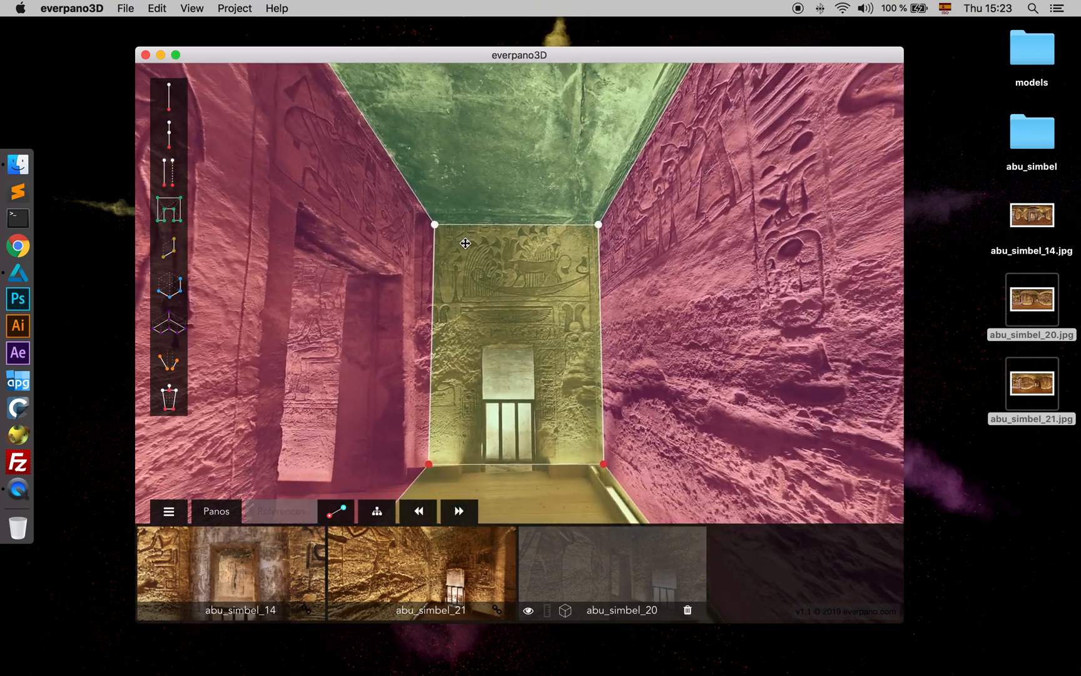
left_click_drag(466, 244, 421, 447)
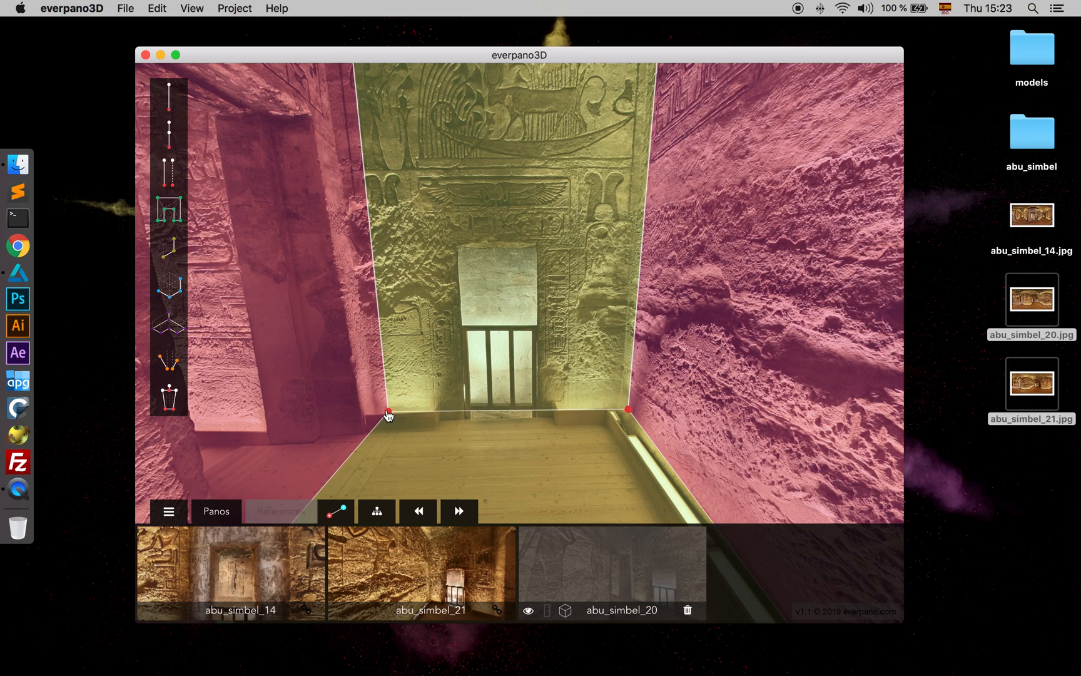
left_click_drag(390, 409, 627, 415)
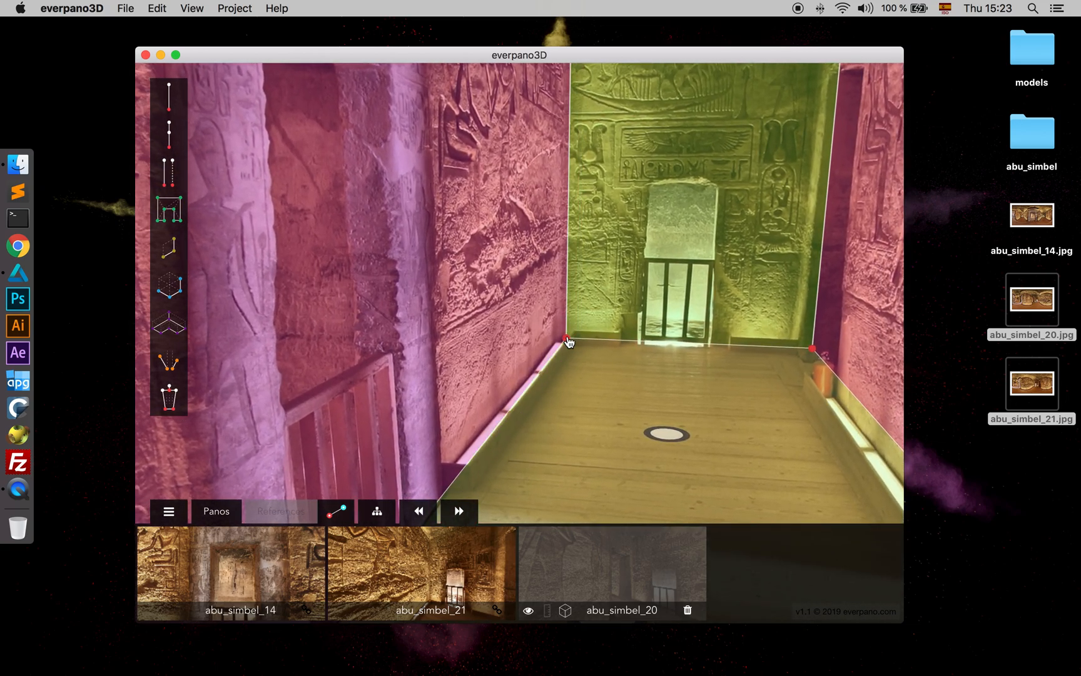
left_click_drag(567, 342, 793, 348)
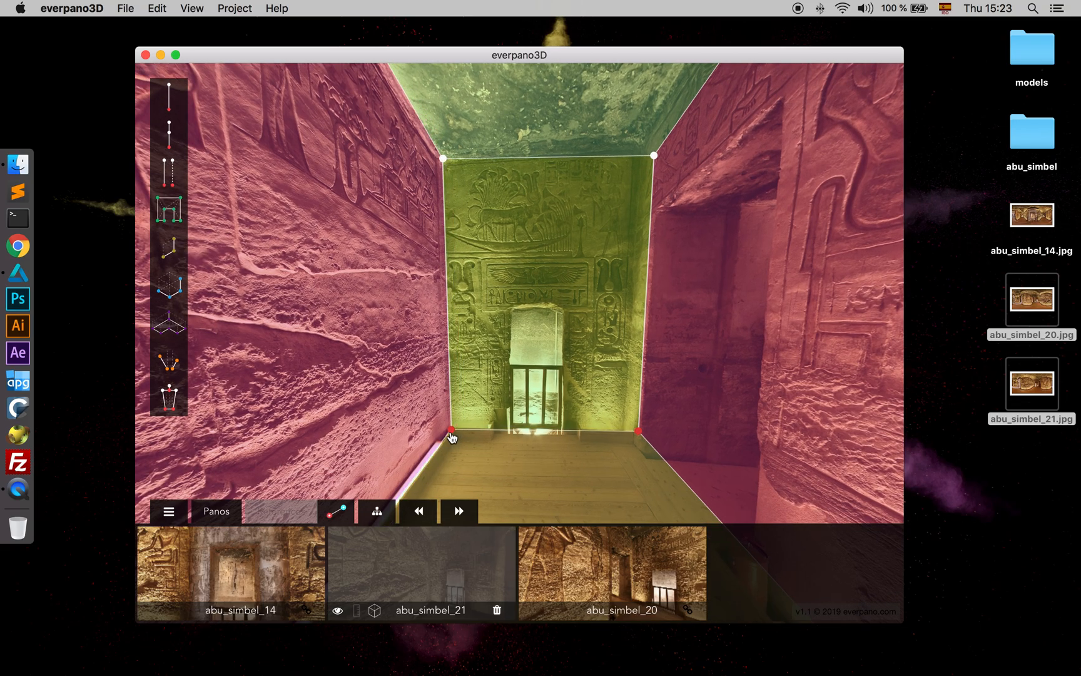
Align the end and far wall floor corners in abu_simbel_21, then inspect the fitted corridor from doorway to end wall
left_click_drag(639, 431, 629, 440)
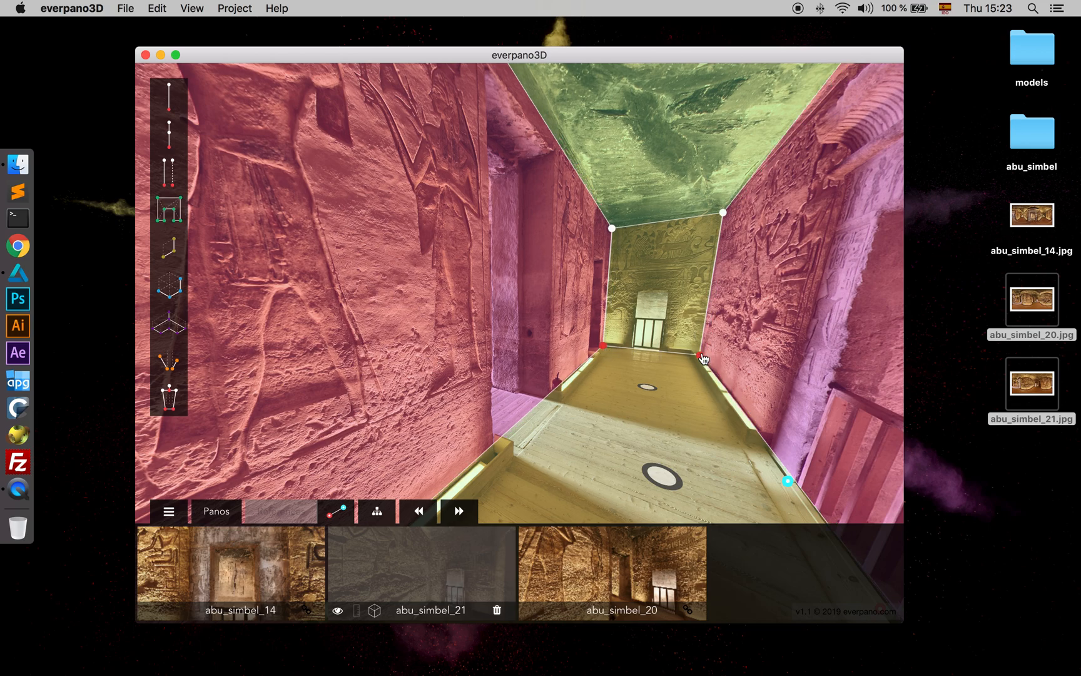
left_click_drag(699, 359, 589, 320)
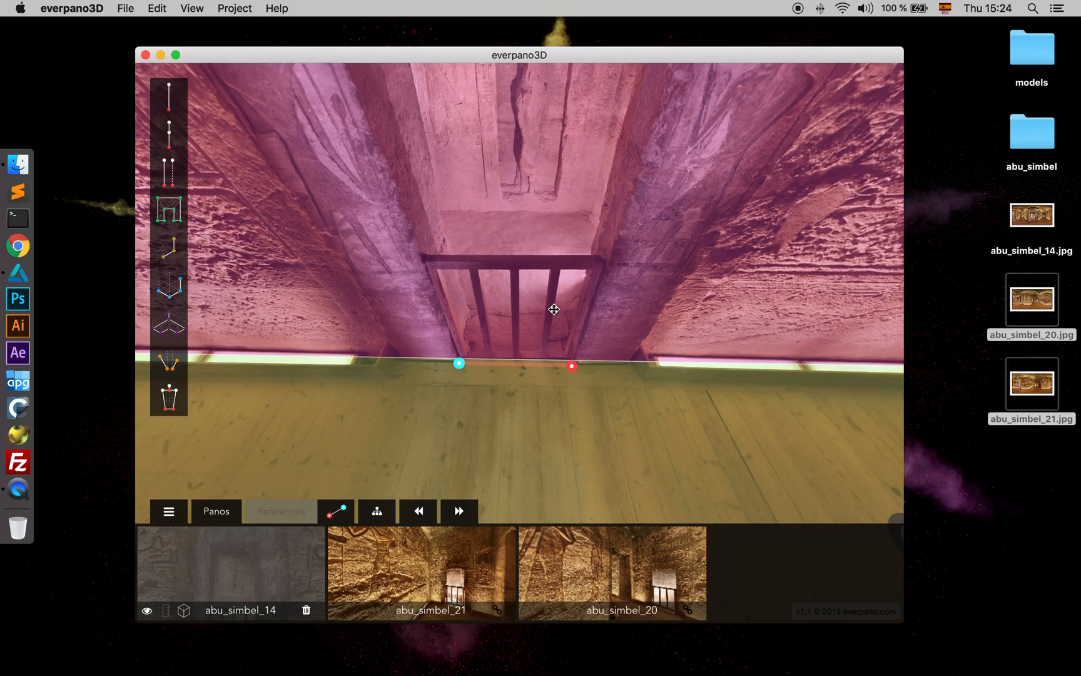
left_click_drag(553, 309, 508, 403)
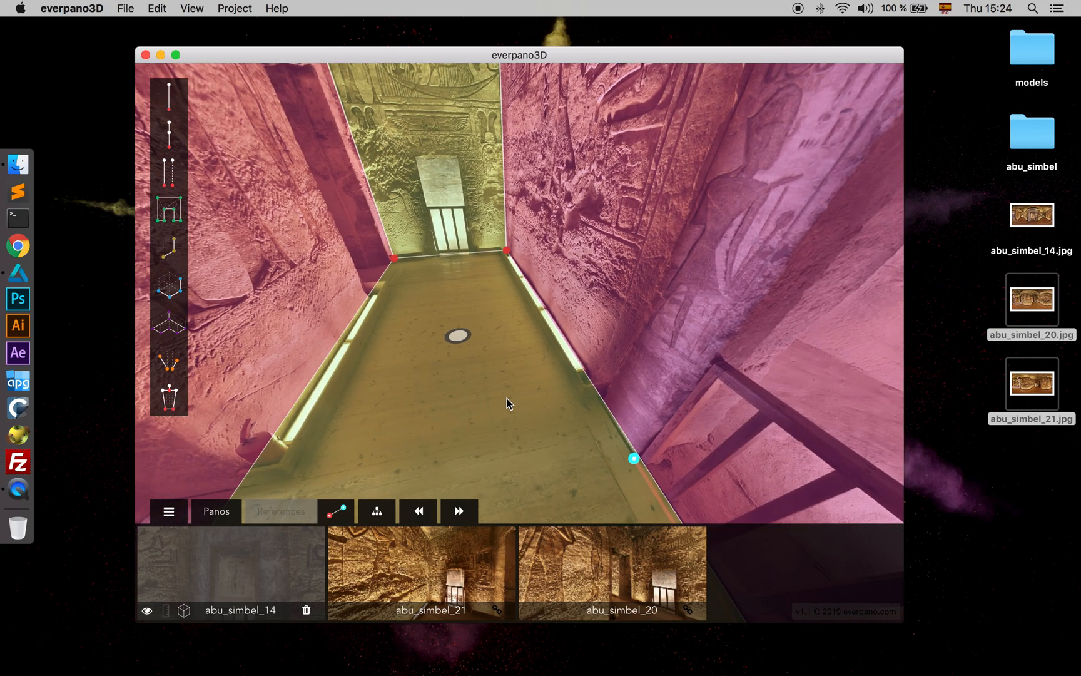
left_click_drag(508, 403, 359, 235)
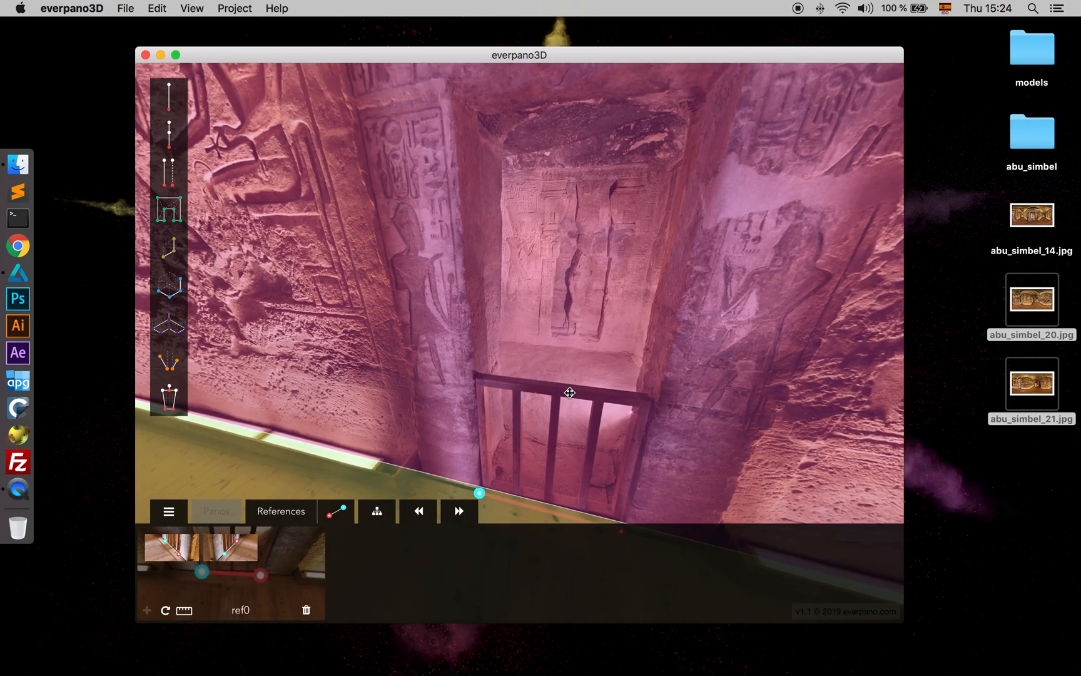
left_click_drag(569, 393, 481, 299)
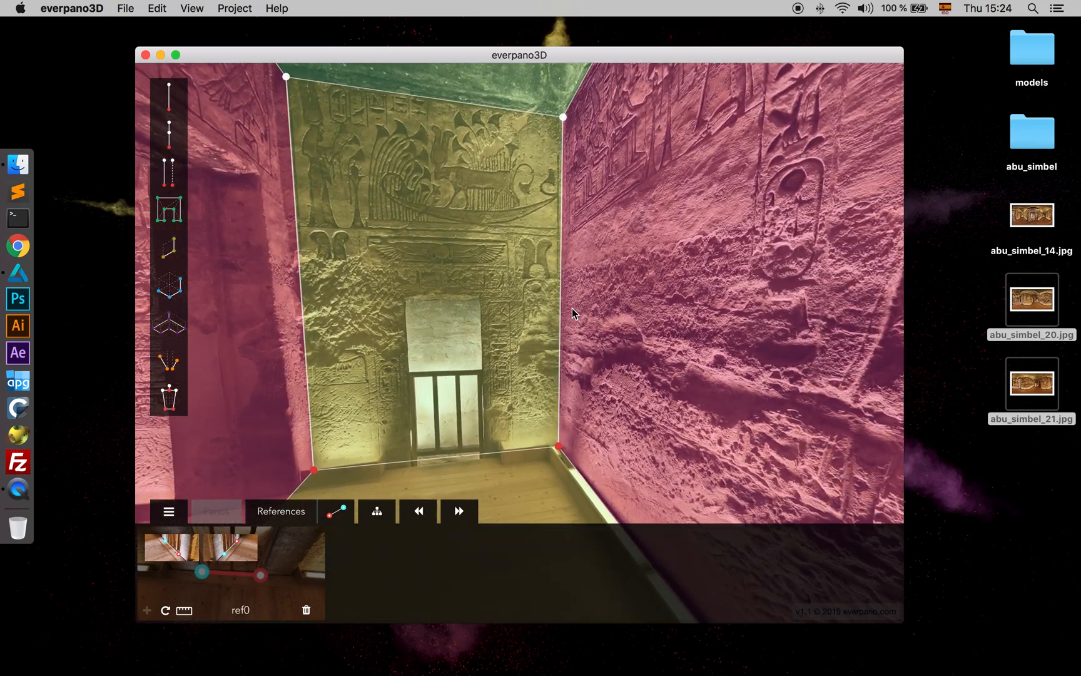
left_click_drag(576, 314, 414, 256)
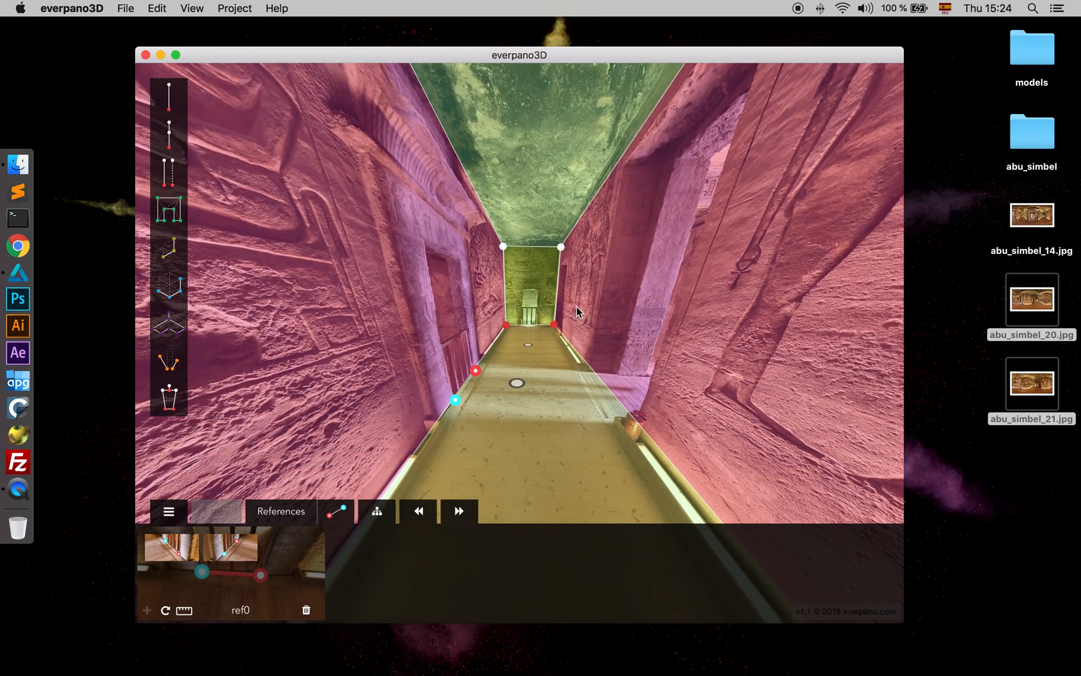
Render the krpano project with depth and cube conversion but Navigator Plugin unticked, then reach the abu_simbel folder
left_click(234, 9)
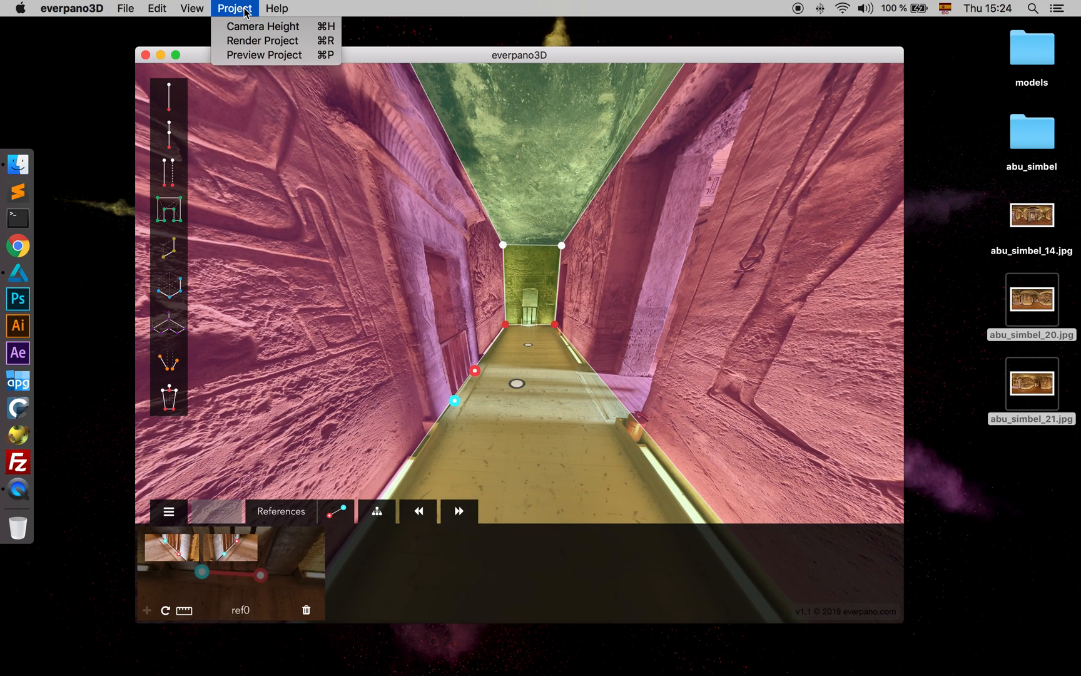
left_click(261, 40)
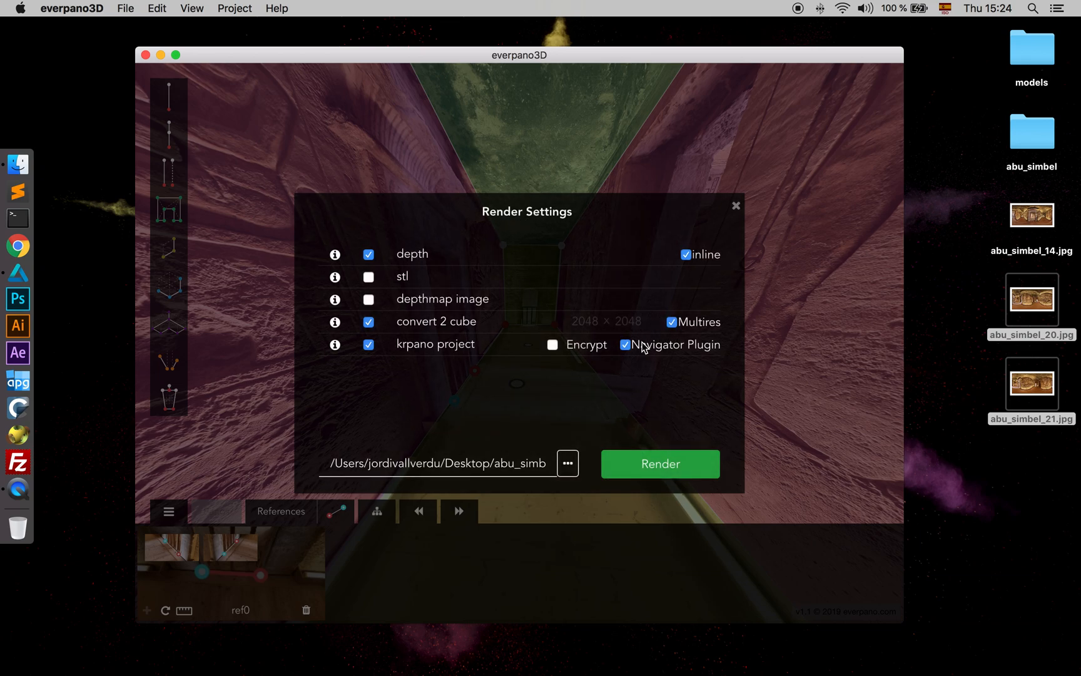
left_click(626, 345)
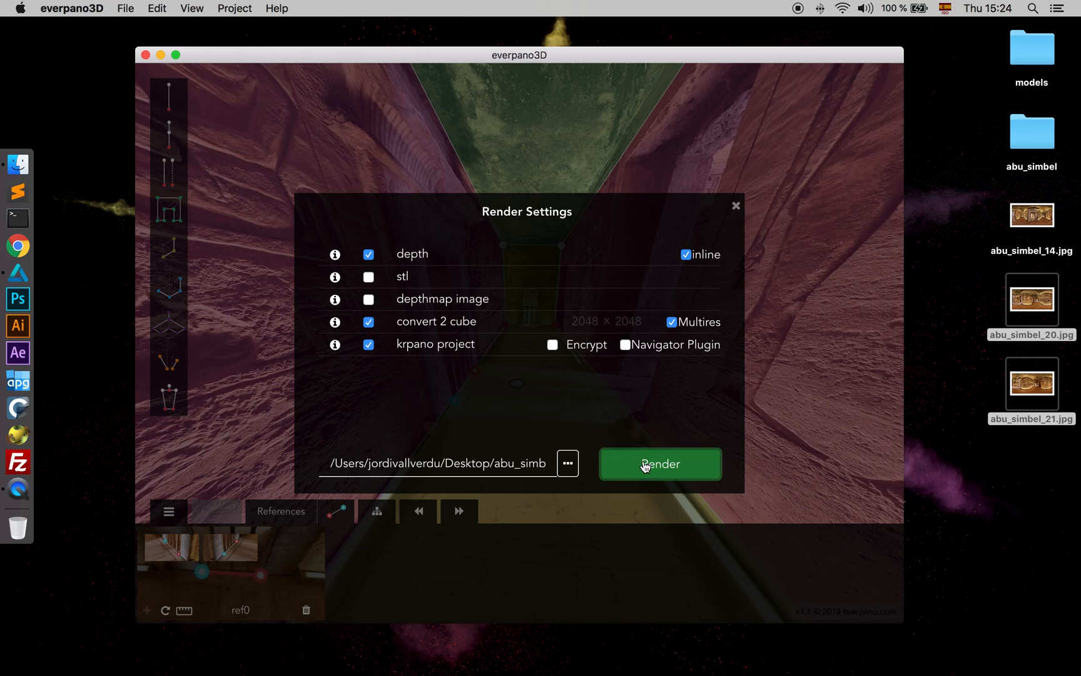
left_click(660, 463)
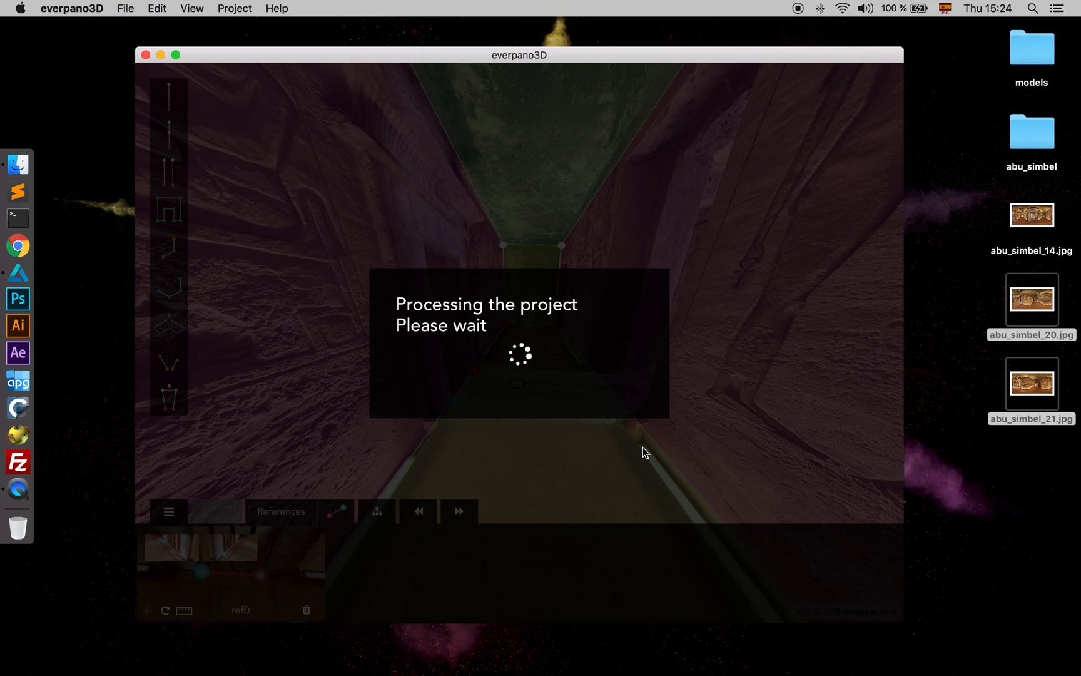
mouse_move(951, 232)
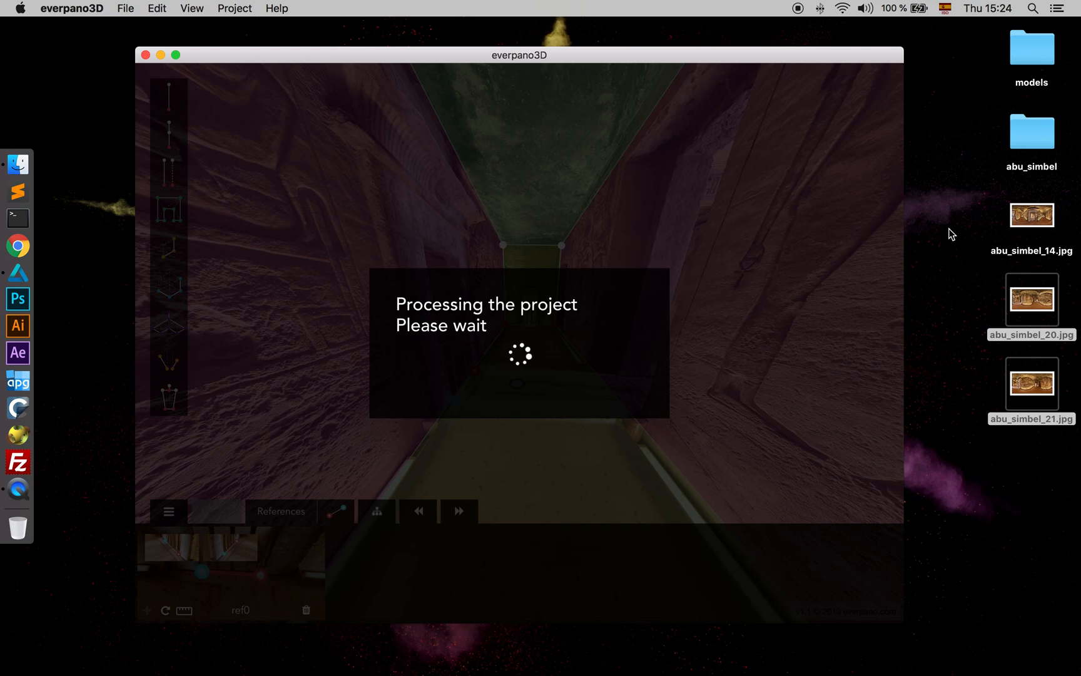
double_click(1031, 127)
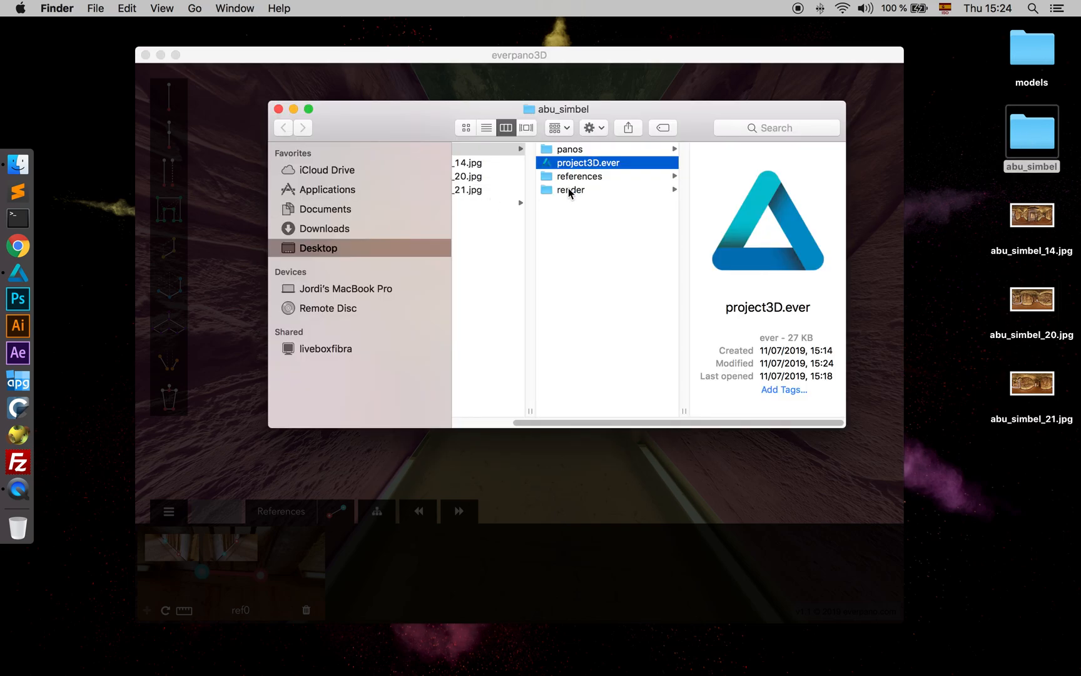
Enter the render folder and launch testingserver_macos to serve the tour locally
left_click(571, 190)
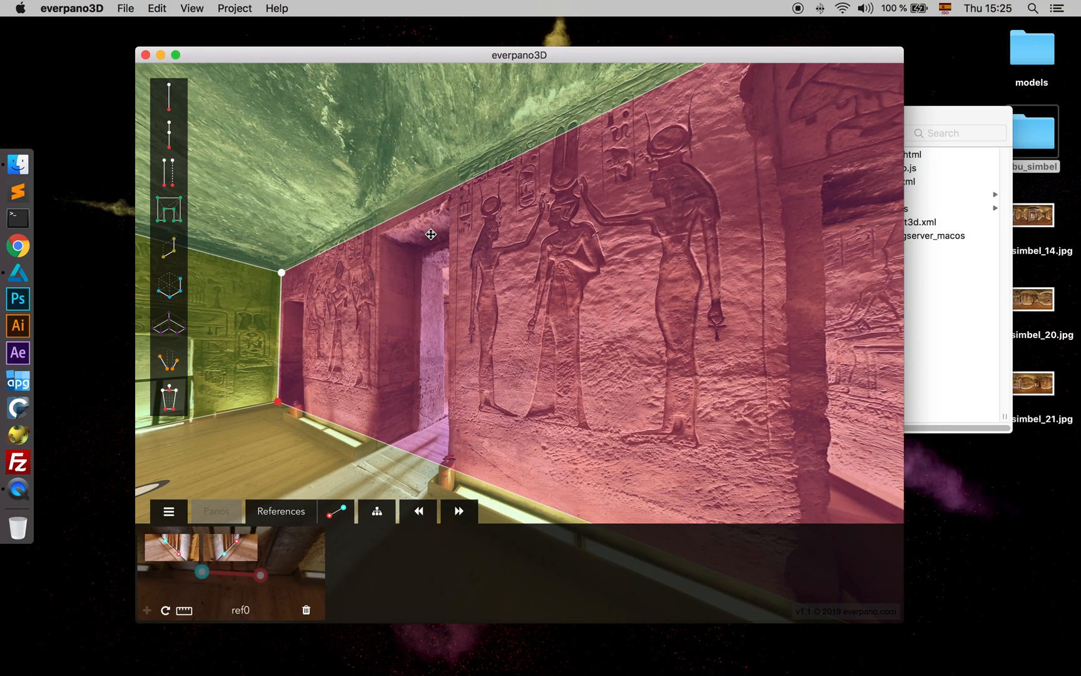
left_click_drag(430, 234, 453, 248)
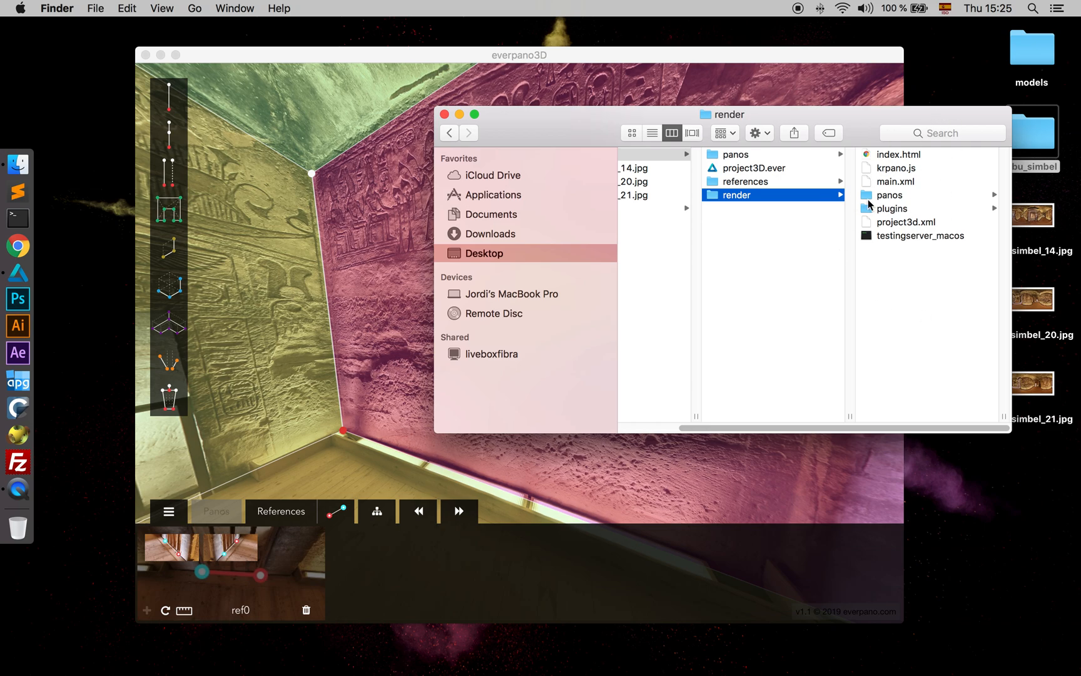
left_click(764, 235)
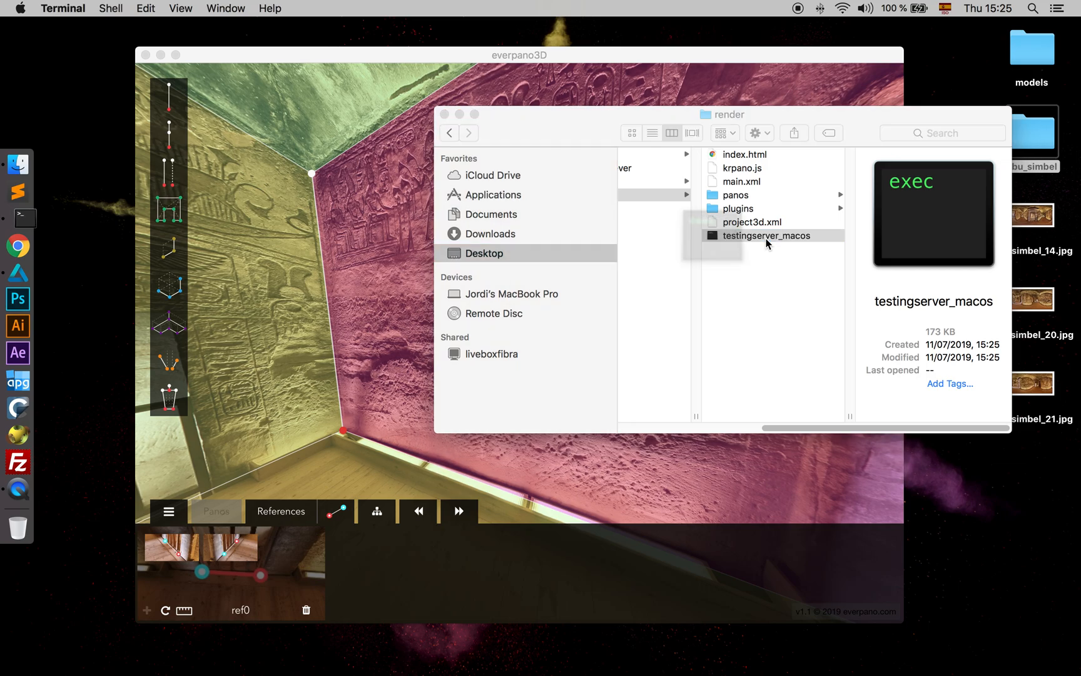
double_click(766, 235)
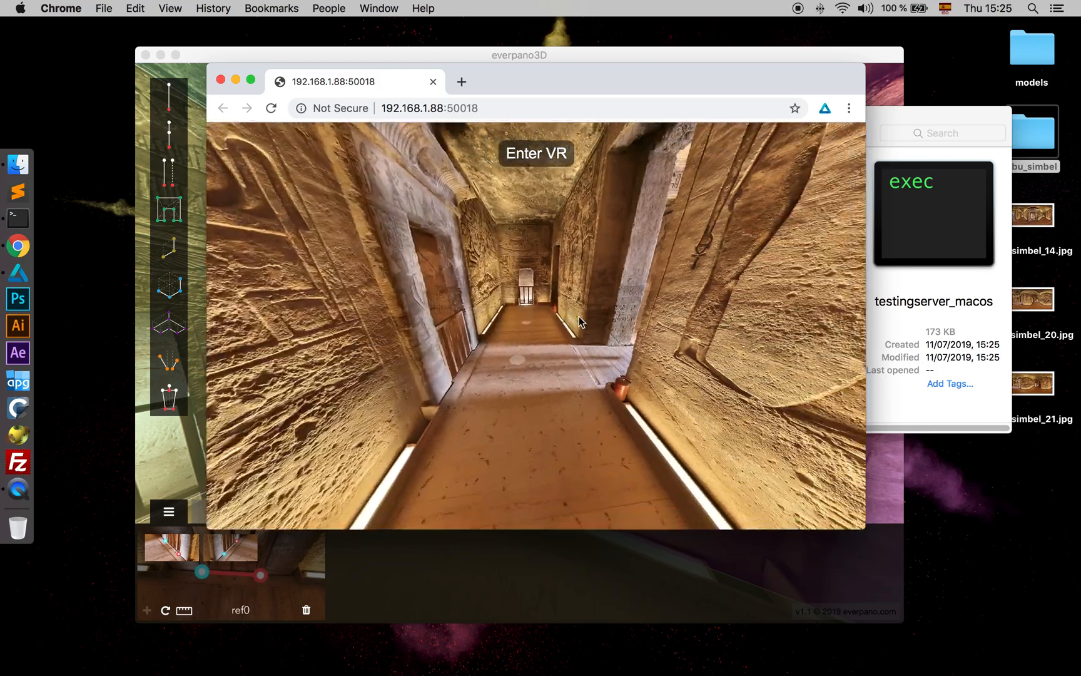
Look around the tour from the corridor past the floor and doorway to the carved relief wall
left_click_drag(580, 321, 506, 370)
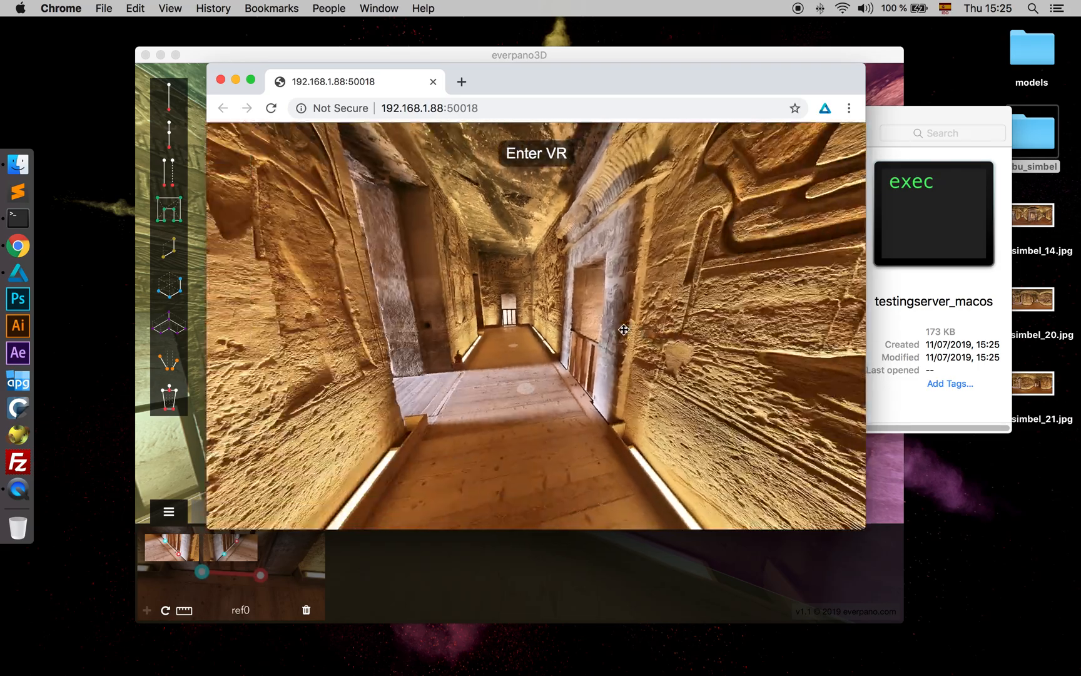
left_click_drag(624, 329, 604, 314)
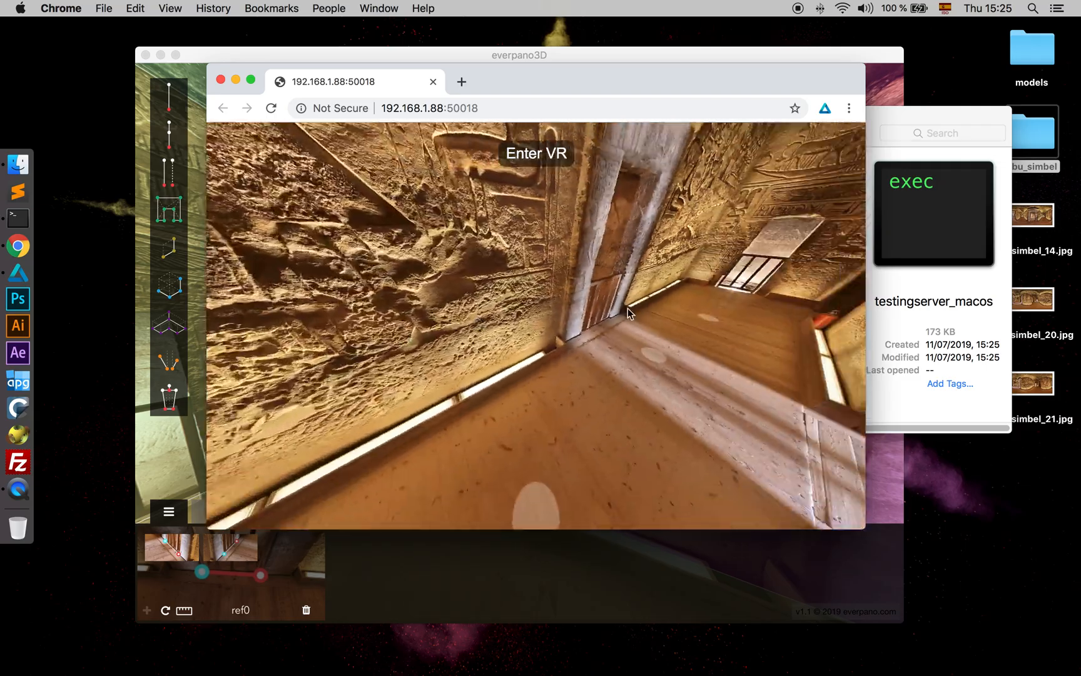
left_click_drag(629, 314, 557, 351)
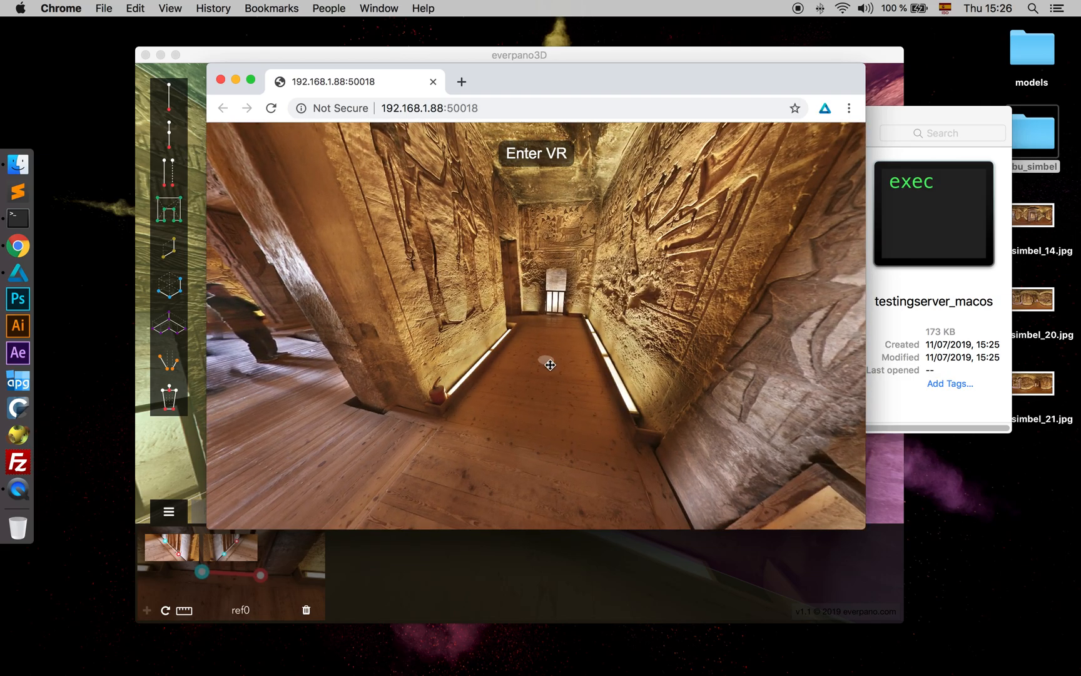
left_click_drag(548, 364, 675, 336)
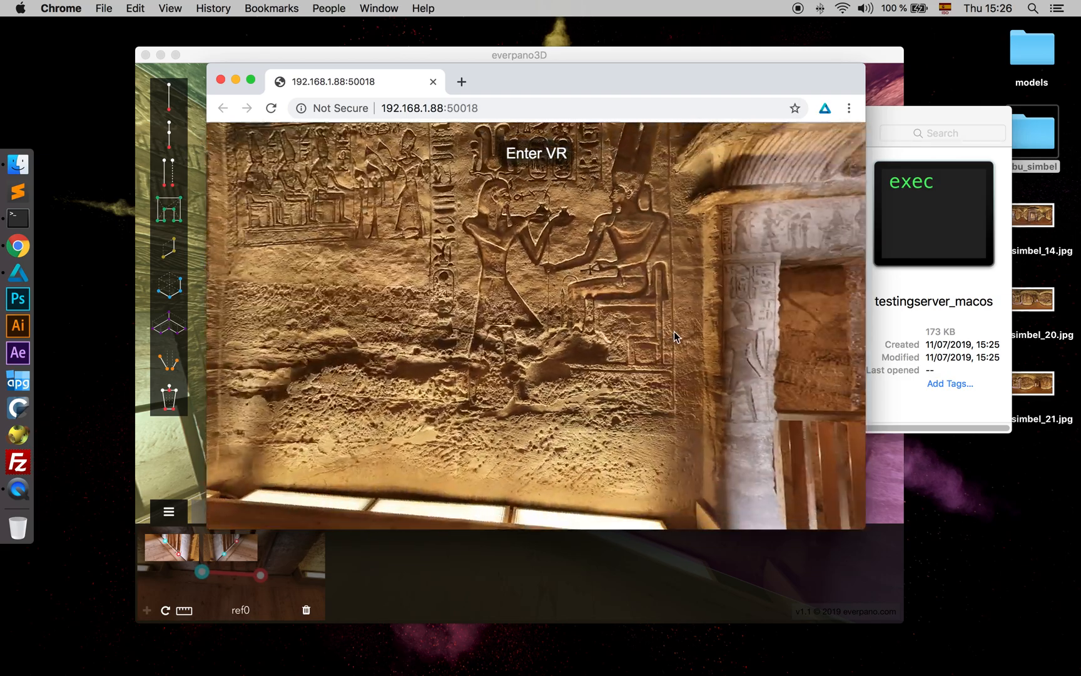